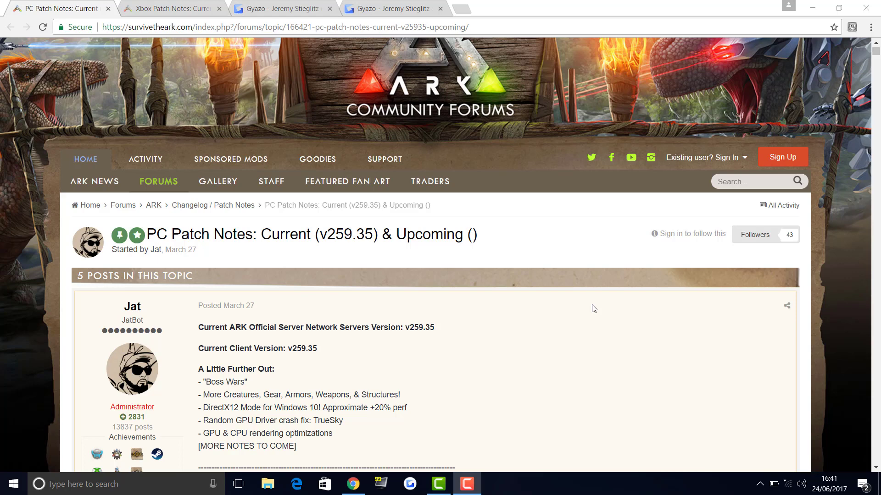
Glance at the v260 tweet screenshot, then view the Xbox Patch Notes v755 post from the top
{"action": "scroll", "scroll_direction": "down", "scroll_amount": 3}
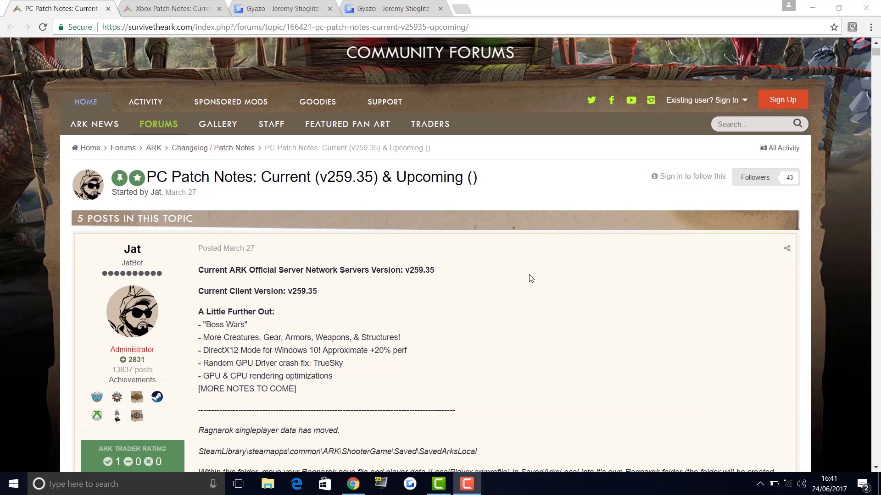
{"action": "mouse_move", "coordinate": [452, 201]}
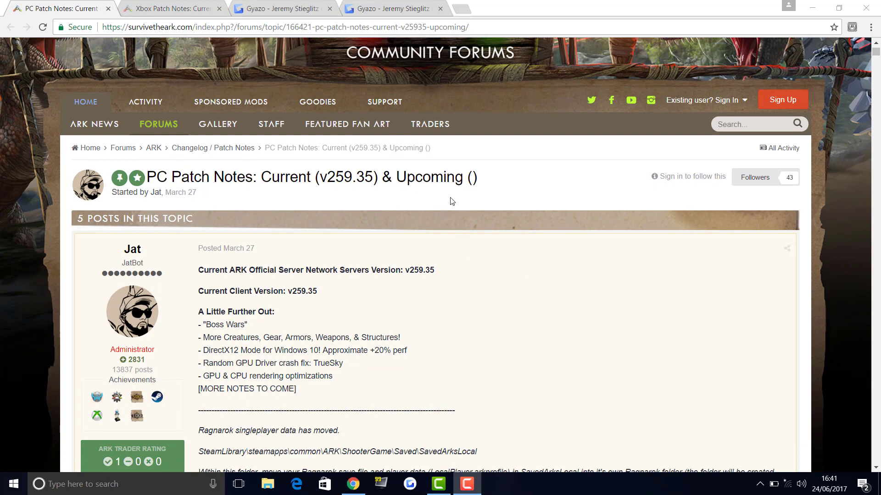
{"action": "mouse_move", "coordinate": [500, 180]}
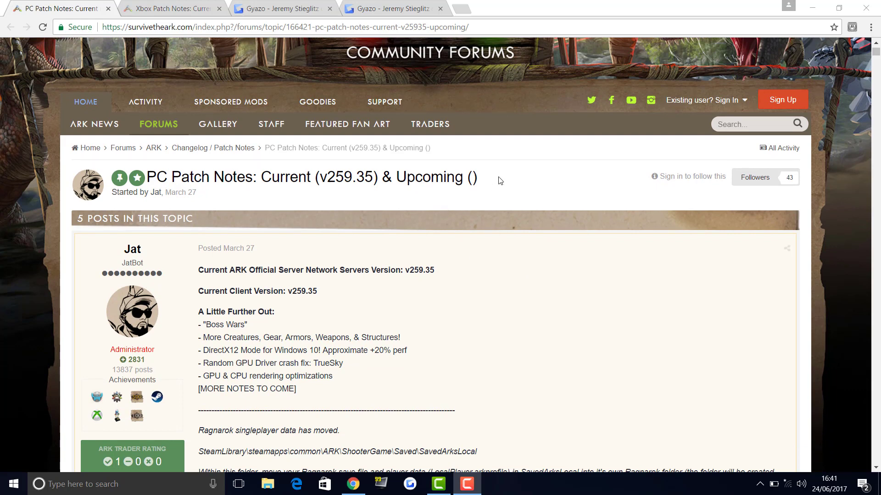
{"action": "mouse_move", "coordinate": [507, 197]}
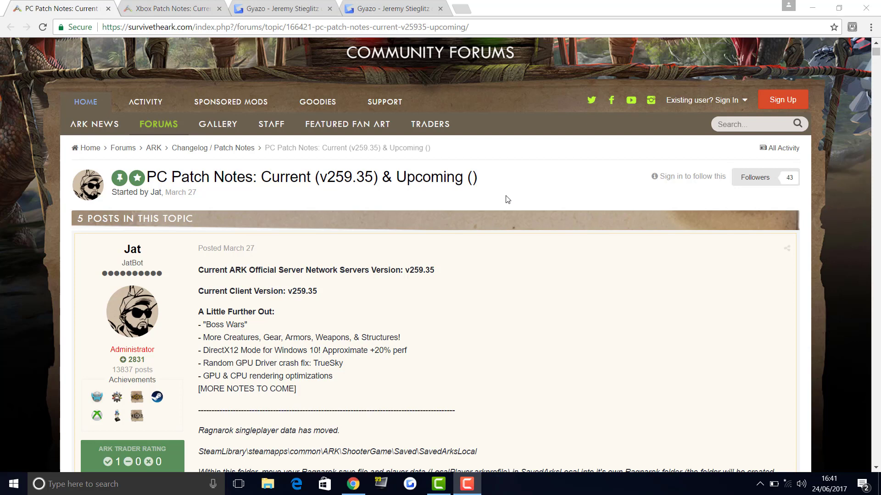
{"action": "mouse_move", "coordinate": [506, 207]}
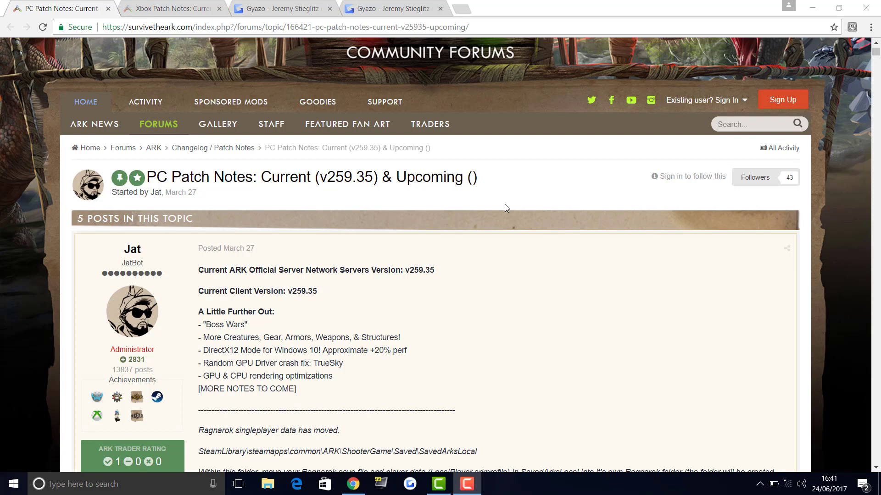
{"action": "mouse_move", "coordinate": [502, 216]}
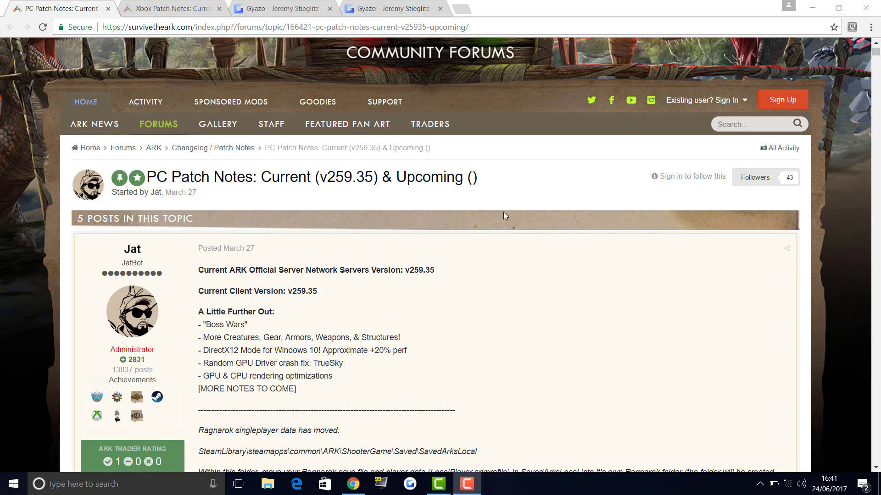
{"action": "mouse_move", "coordinate": [511, 215]}
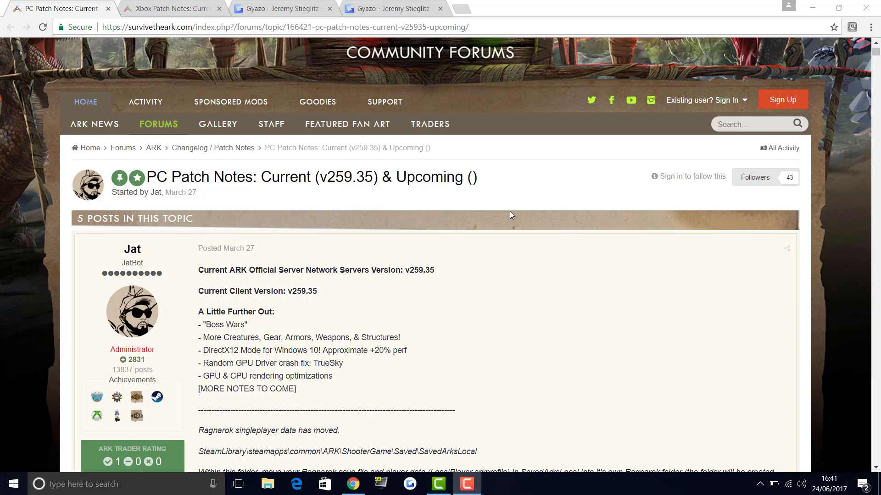
{"action": "mouse_move", "coordinate": [506, 223]}
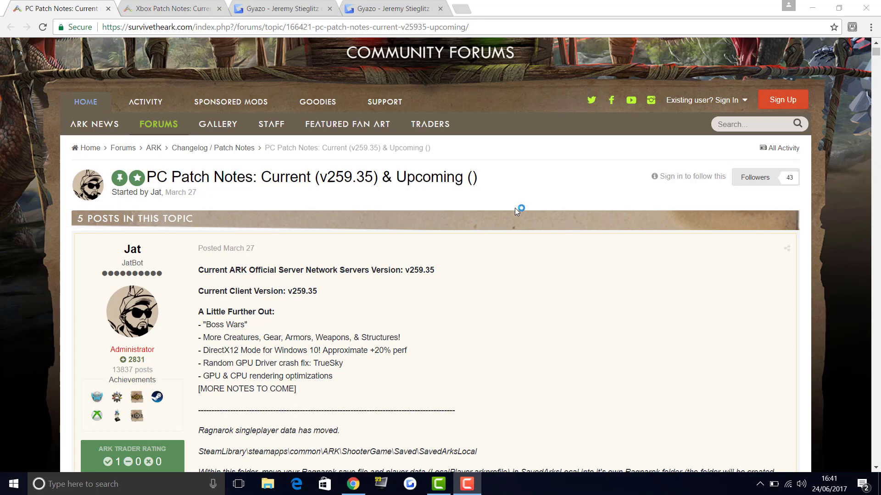
{"action": "mouse_move", "coordinate": [514, 219]}
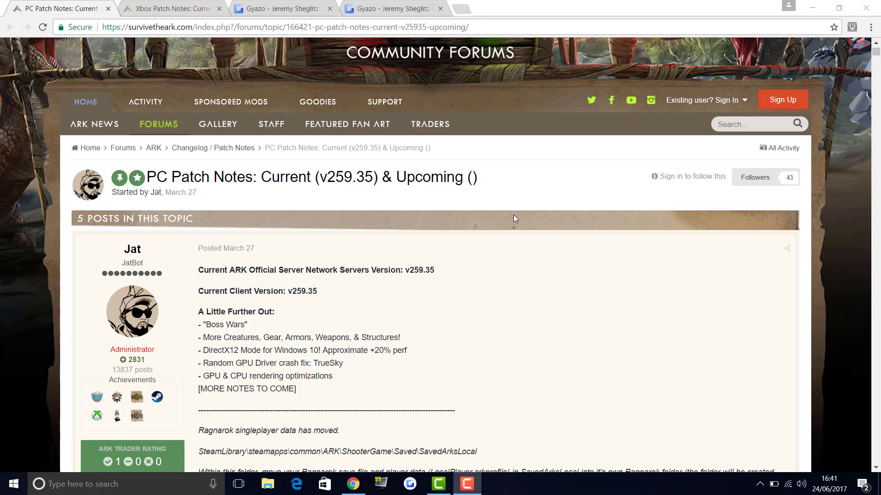
{"action": "scroll", "scroll_direction": "down", "scroll_amount": 3}
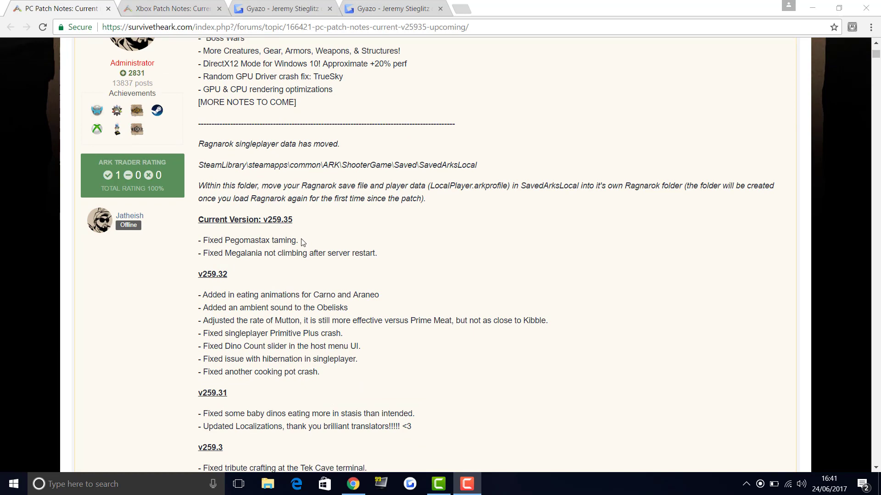
{"action": "mouse_move", "coordinate": [269, 232]}
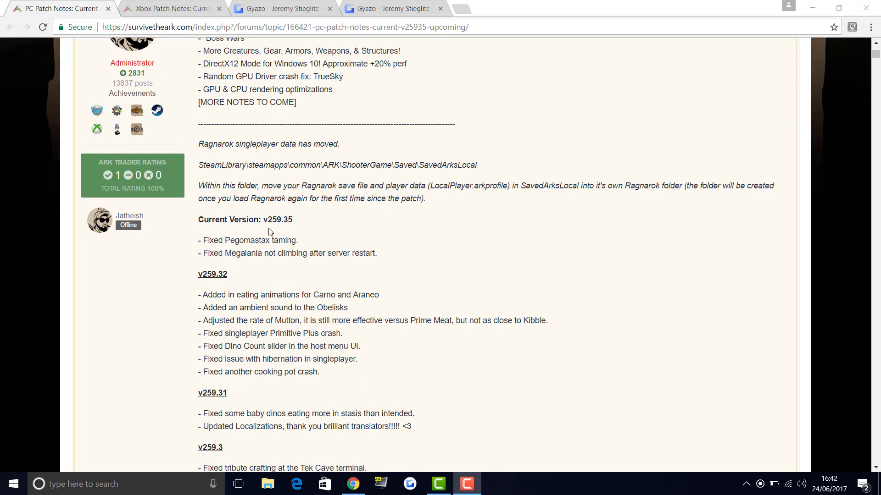
{"action": "scroll", "scroll_direction": "up", "scroll_amount": 3}
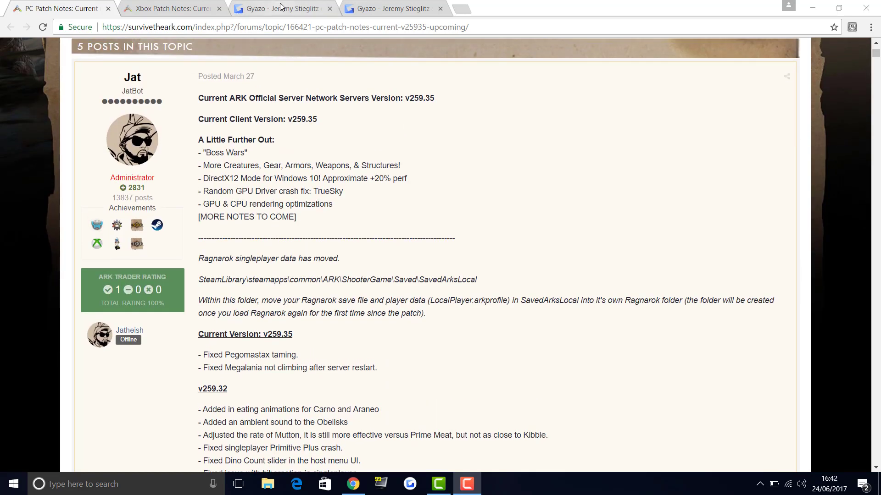
{"action": "left_click", "coordinate": [279, 8]}
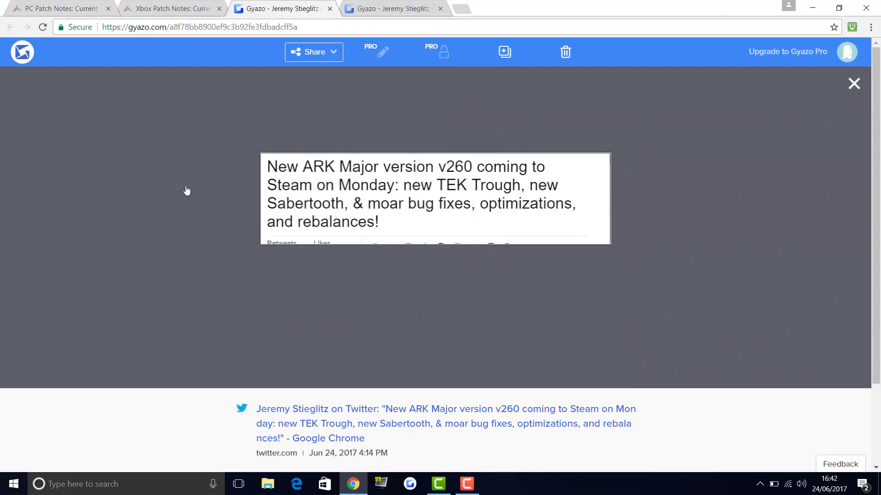
{"action": "mouse_move", "coordinate": [418, 168]}
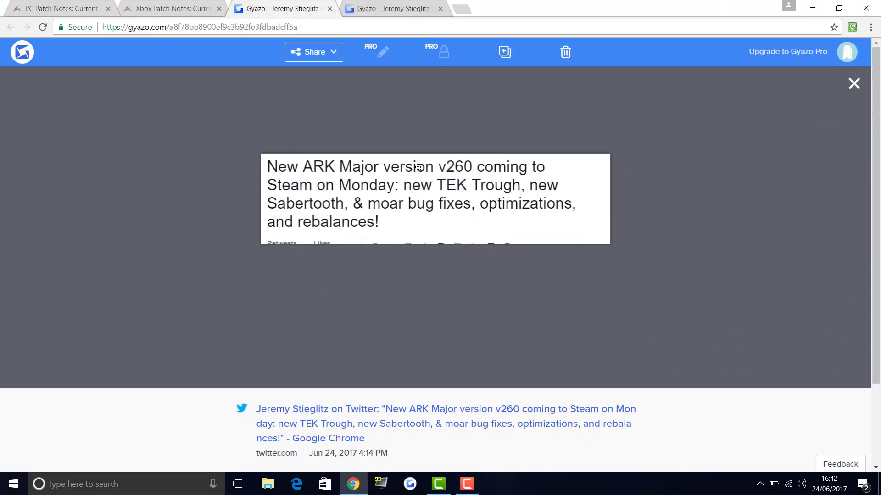
{"action": "mouse_move", "coordinate": [453, 203]}
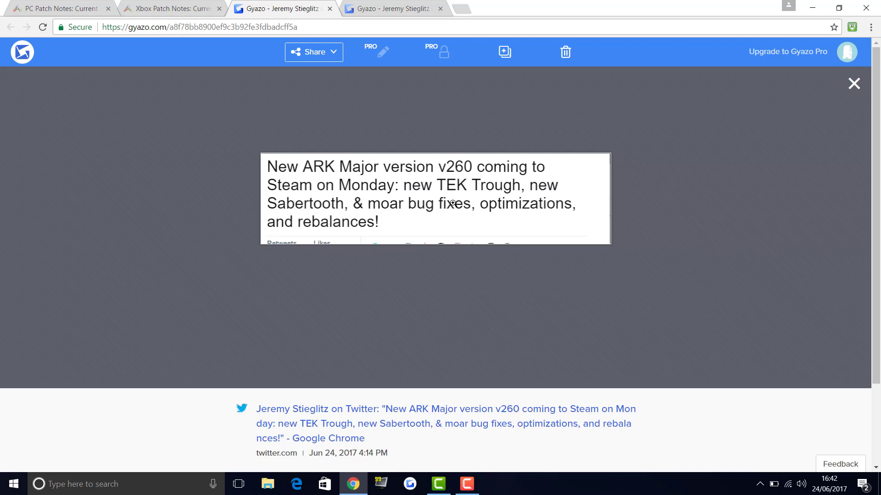
{"action": "mouse_move", "coordinate": [359, 197]}
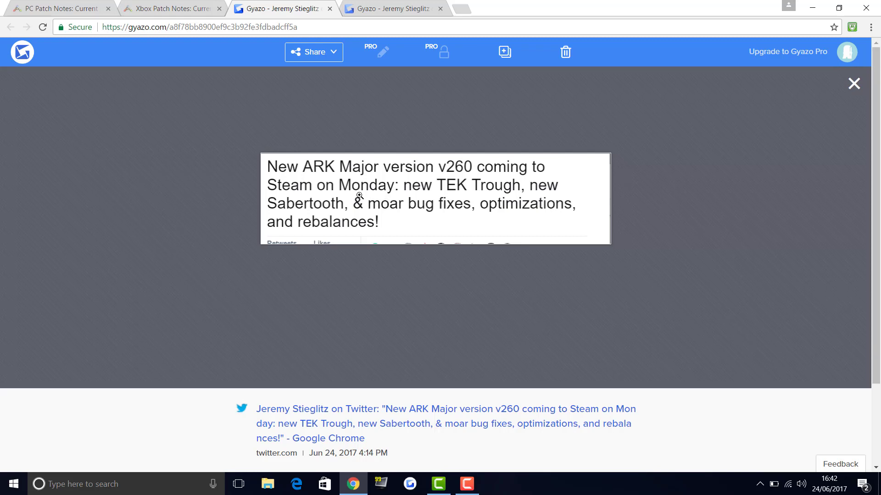
{"action": "mouse_move", "coordinate": [417, 185]}
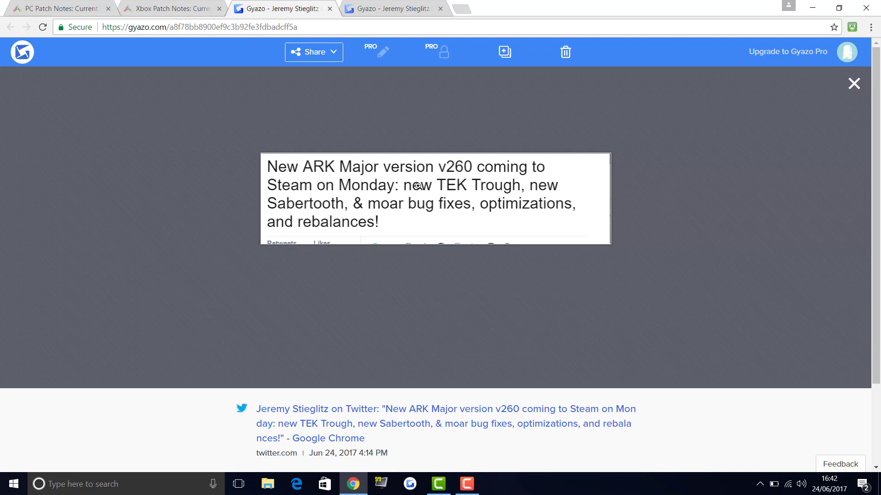
{"action": "mouse_move", "coordinate": [485, 188]}
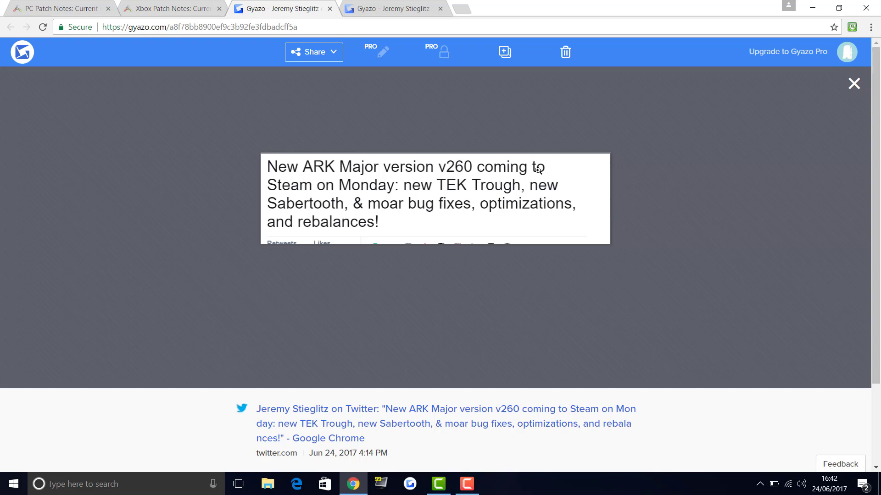
{"action": "mouse_move", "coordinate": [452, 213]}
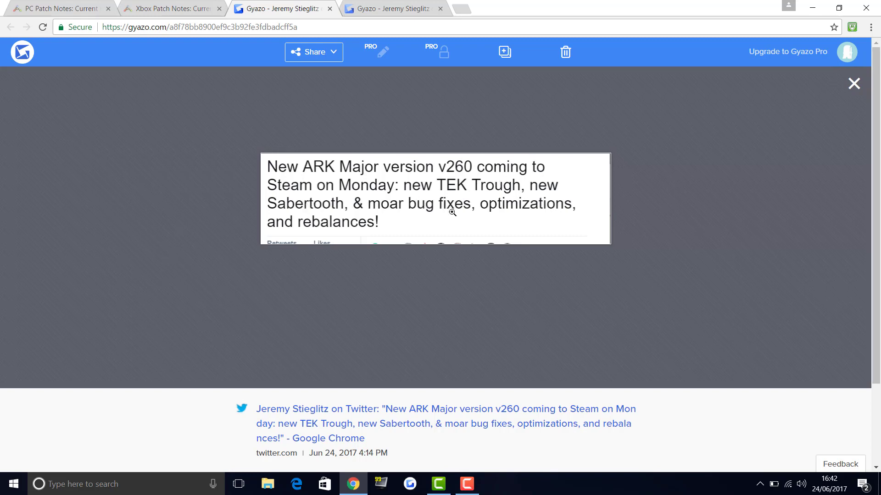
{"action": "mouse_move", "coordinate": [327, 227]}
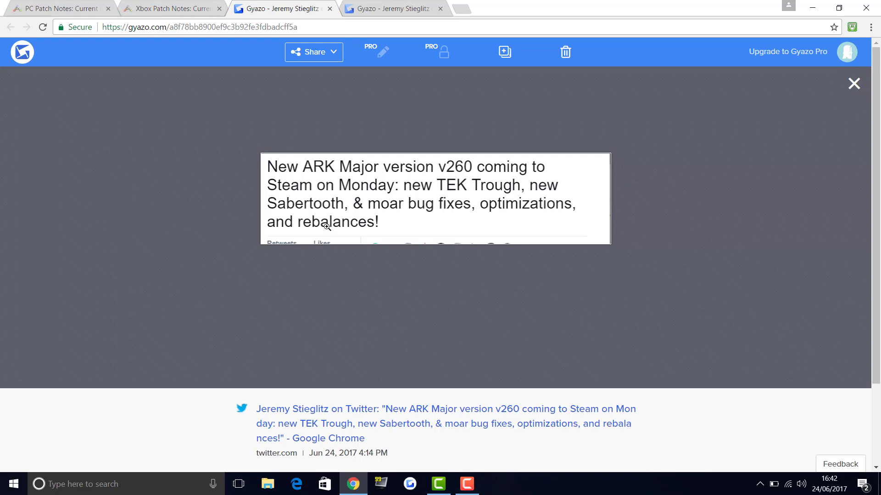
{"action": "mouse_move", "coordinate": [549, 188]}
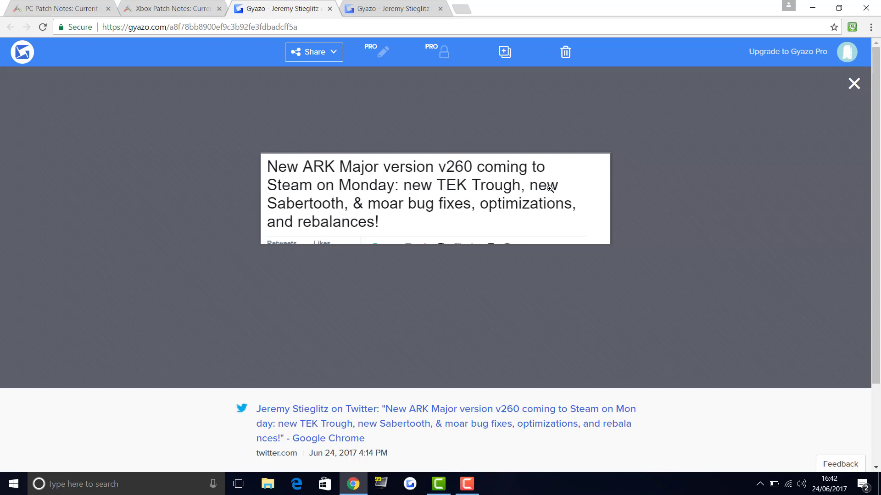
{"action": "mouse_move", "coordinate": [537, 198]}
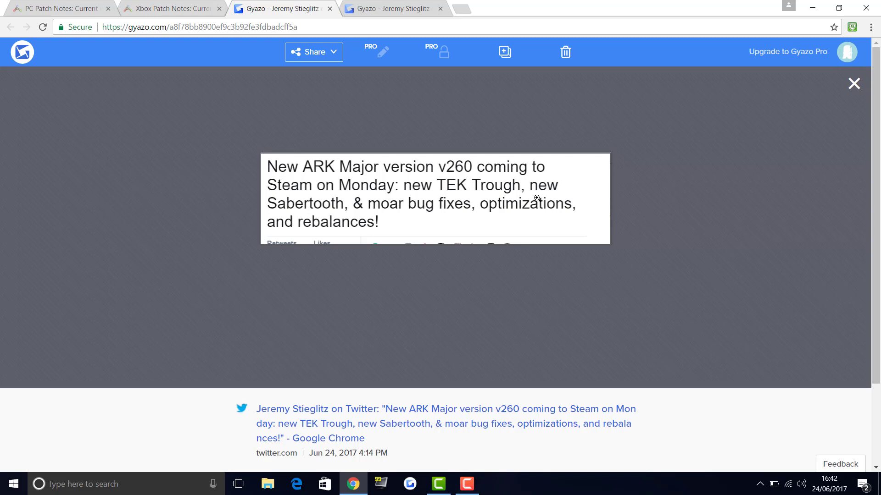
{"action": "mouse_move", "coordinate": [518, 202]}
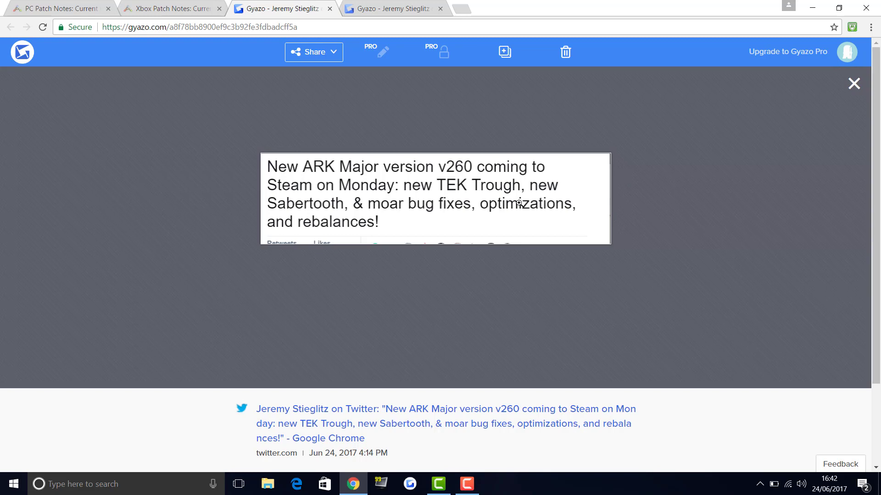
{"action": "mouse_move", "coordinate": [444, 191]}
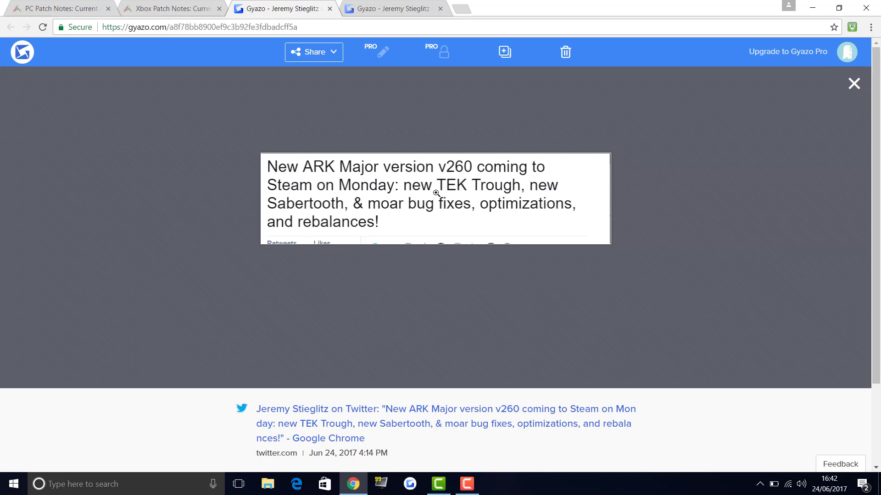
{"action": "mouse_move", "coordinate": [476, 206]}
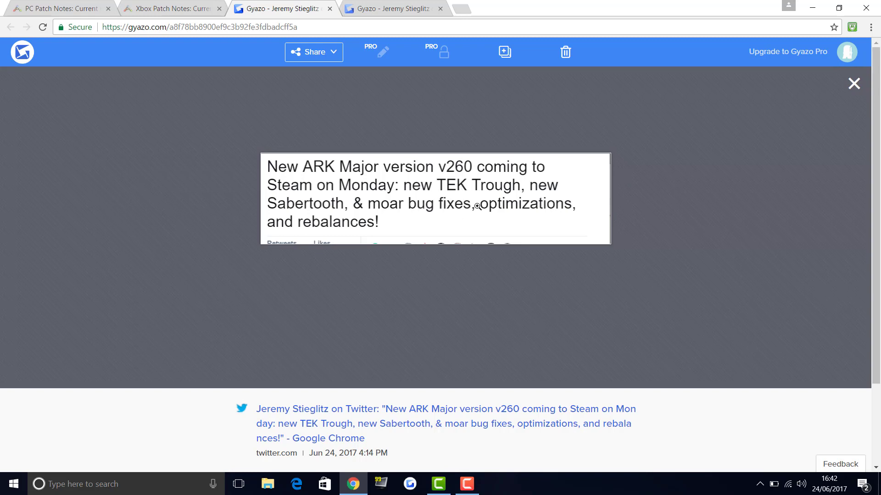
{"action": "mouse_move", "coordinate": [355, 236]}
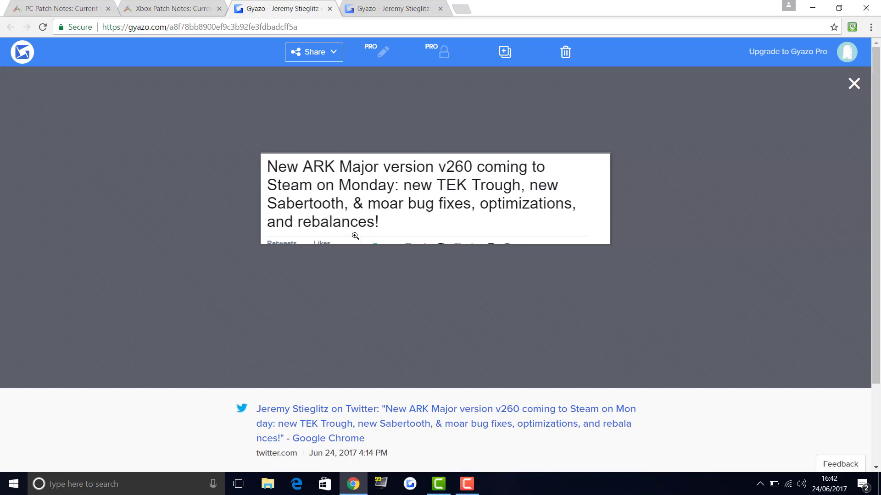
{"action": "mouse_move", "coordinate": [376, 208]}
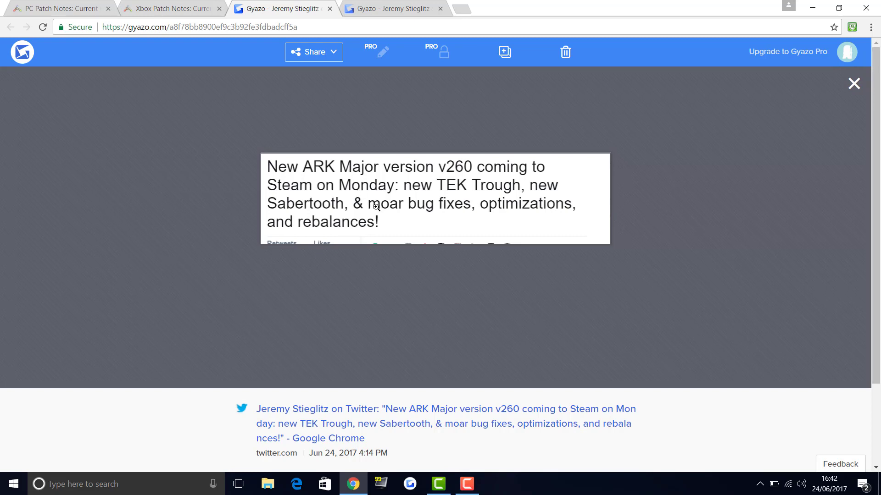
{"action": "mouse_move", "coordinate": [396, 199]}
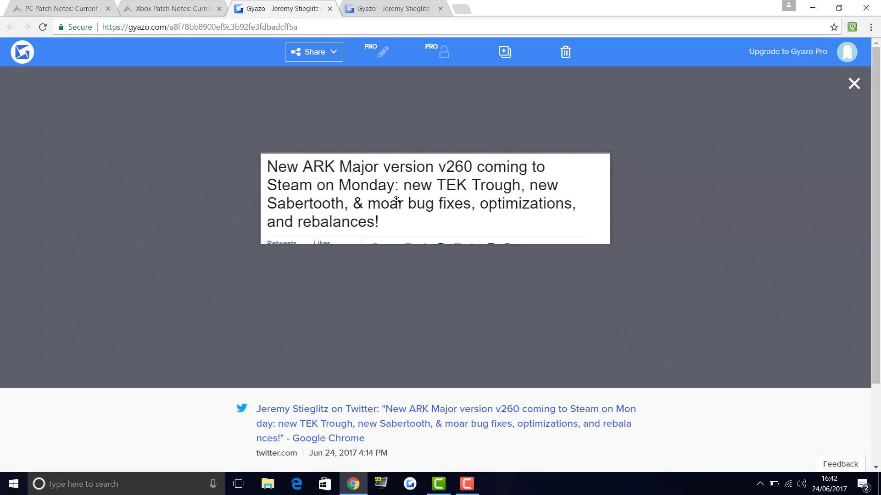
{"action": "mouse_move", "coordinate": [378, 180]}
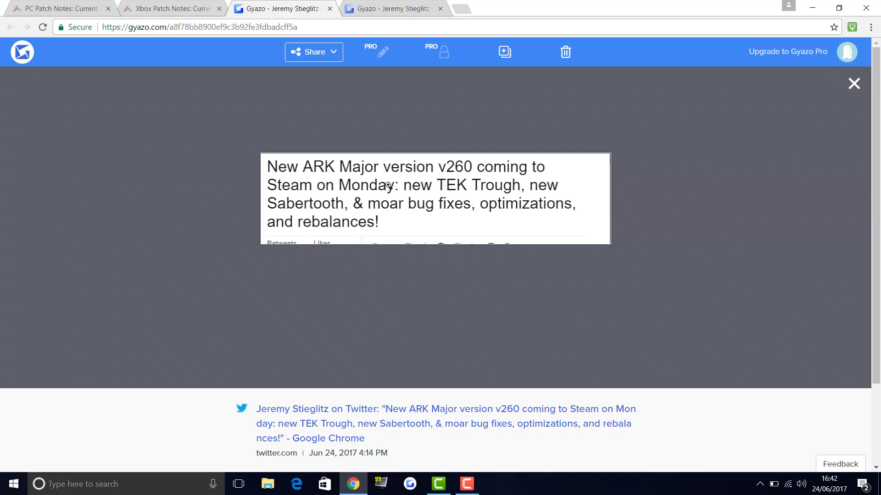
{"action": "mouse_move", "coordinate": [420, 163]}
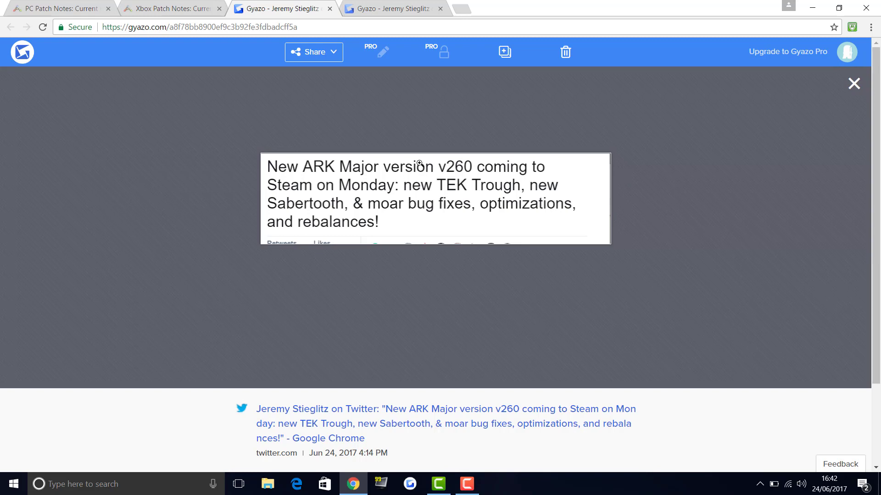
{"action": "mouse_move", "coordinate": [421, 159]}
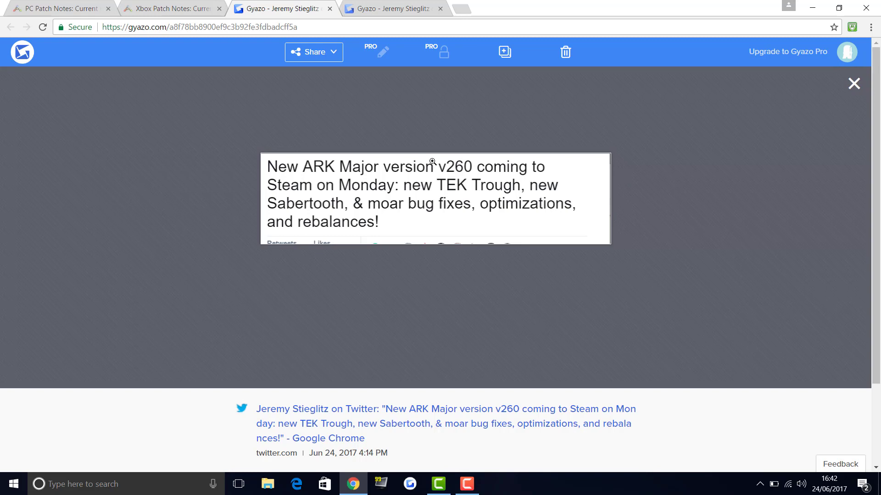
{"action": "mouse_move", "coordinate": [415, 182]}
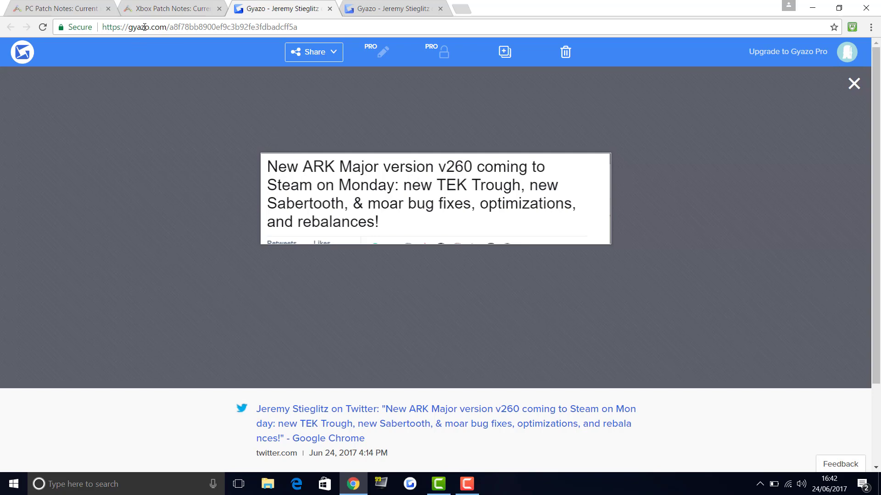
{"action": "left_click", "coordinate": [168, 8]}
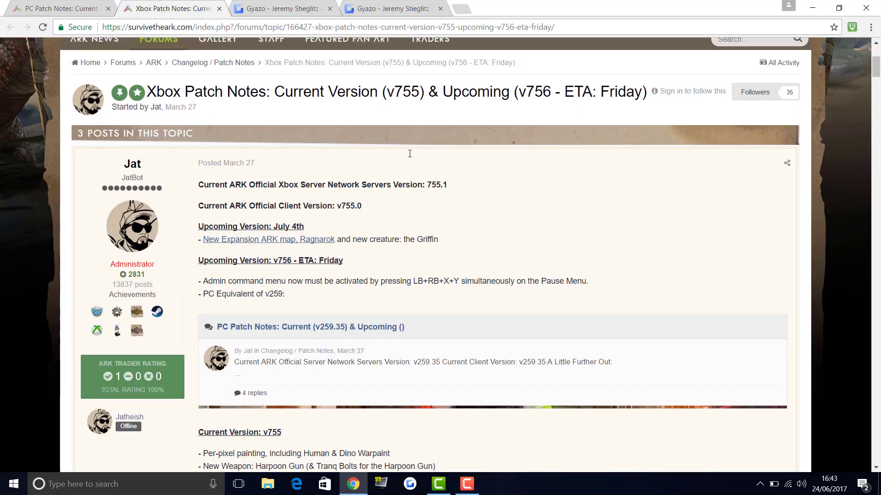
{"action": "scroll", "scroll_direction": "up", "scroll_amount": 3}
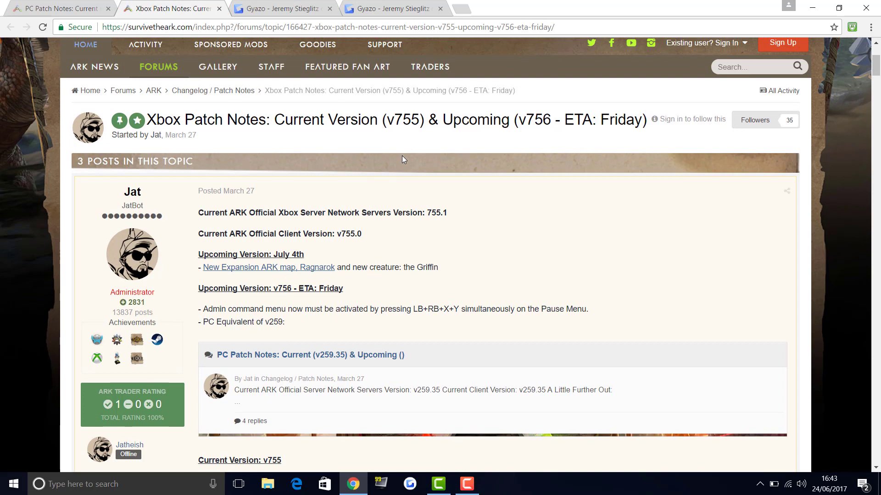
{"action": "mouse_move", "coordinate": [394, 148]}
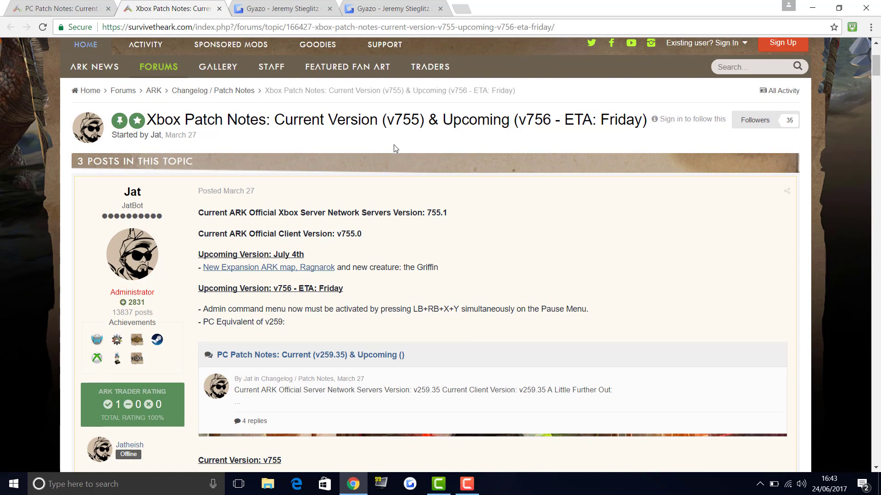
{"action": "mouse_move", "coordinate": [400, 147]}
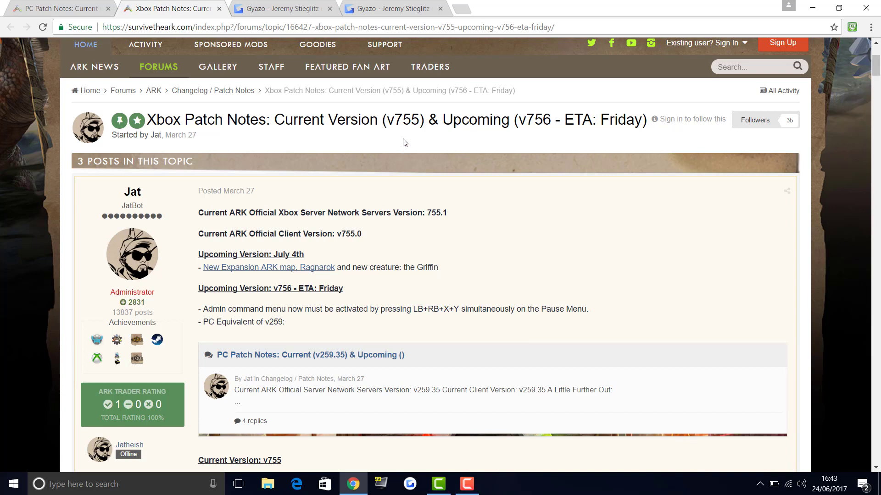
{"action": "mouse_move", "coordinate": [304, 236]}
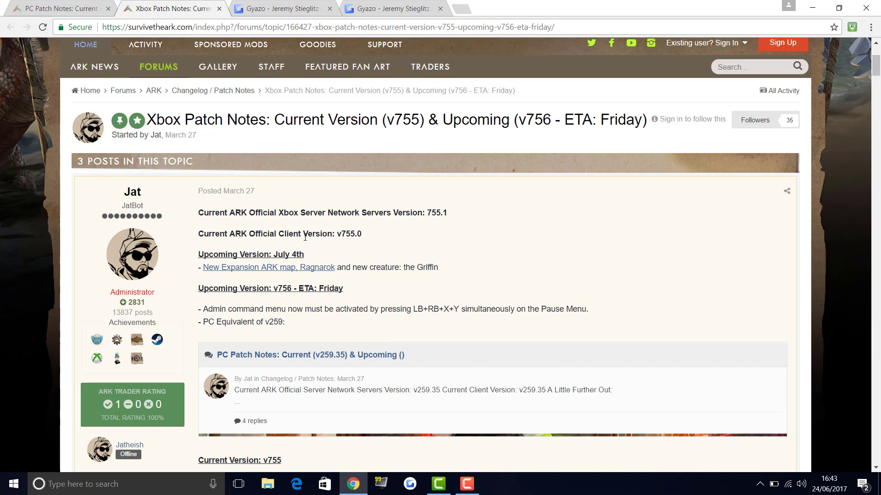
{"action": "mouse_move", "coordinate": [365, 256]}
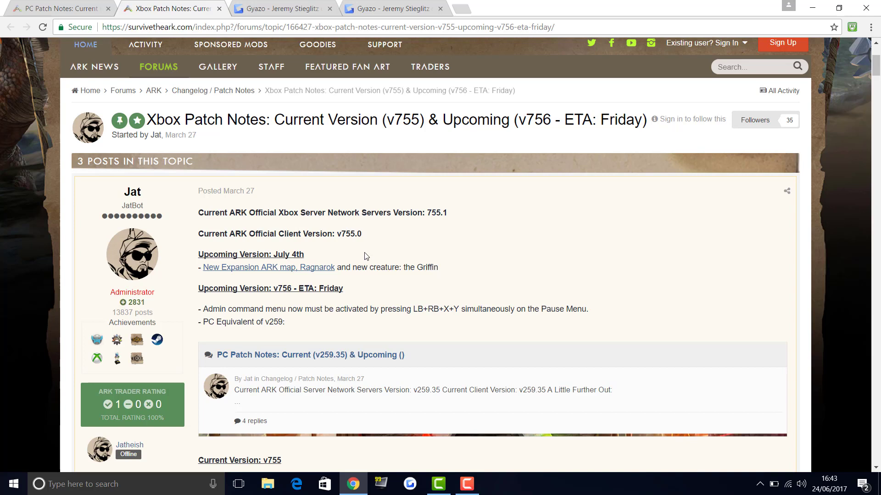
{"action": "mouse_move", "coordinate": [319, 305]}
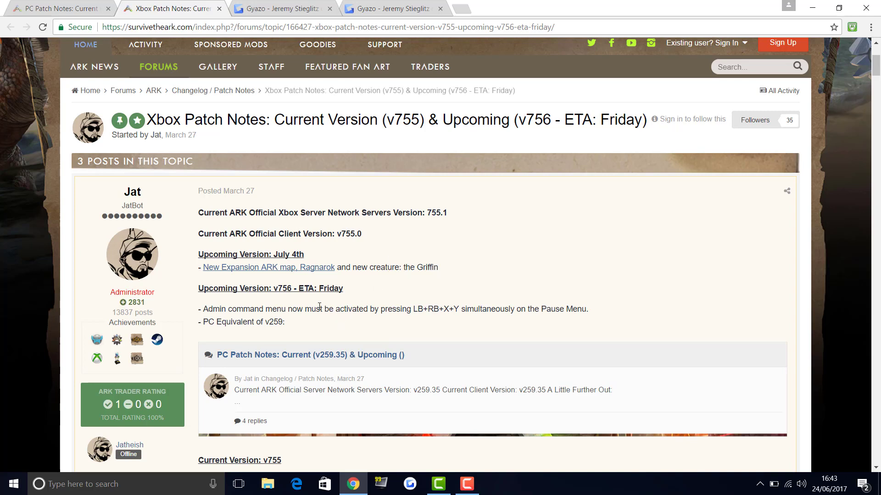
{"action": "mouse_move", "coordinate": [331, 301]}
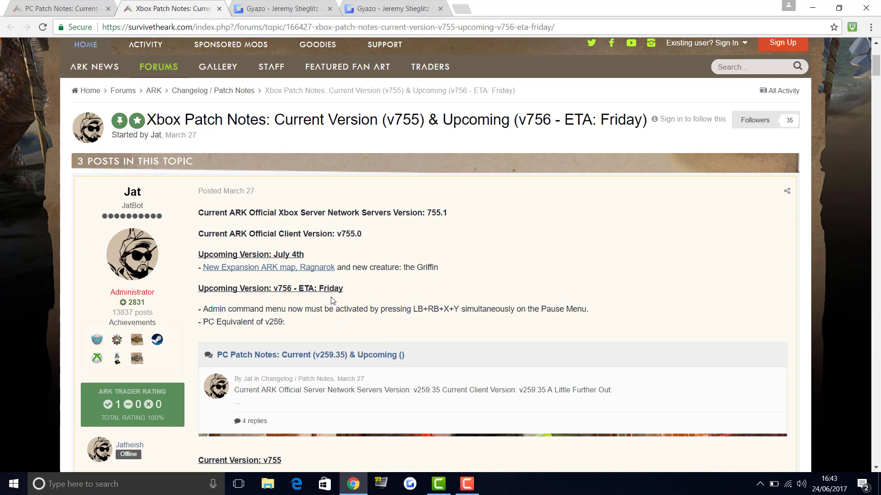
{"action": "mouse_move", "coordinate": [345, 298]}
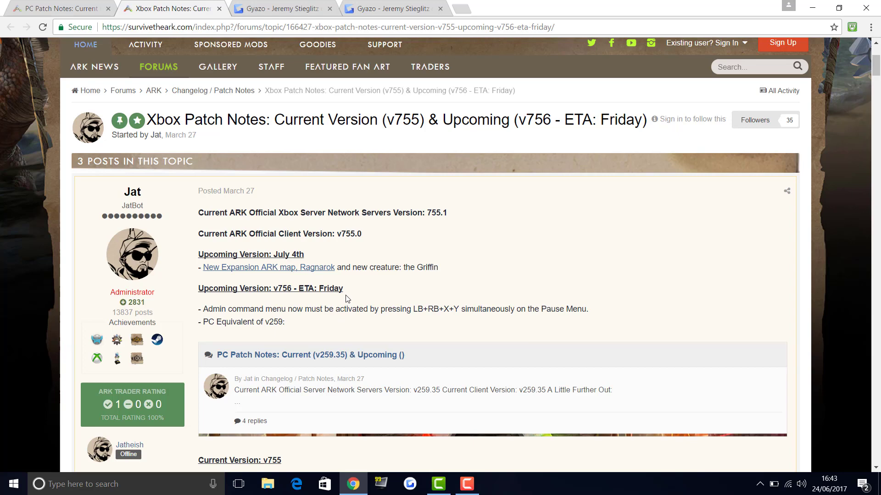
View the Gyazo capture of Jeremy Stieglitz's tweet saying Xbox and PS4 update Monday
{"action": "left_click", "coordinate": [393, 9]}
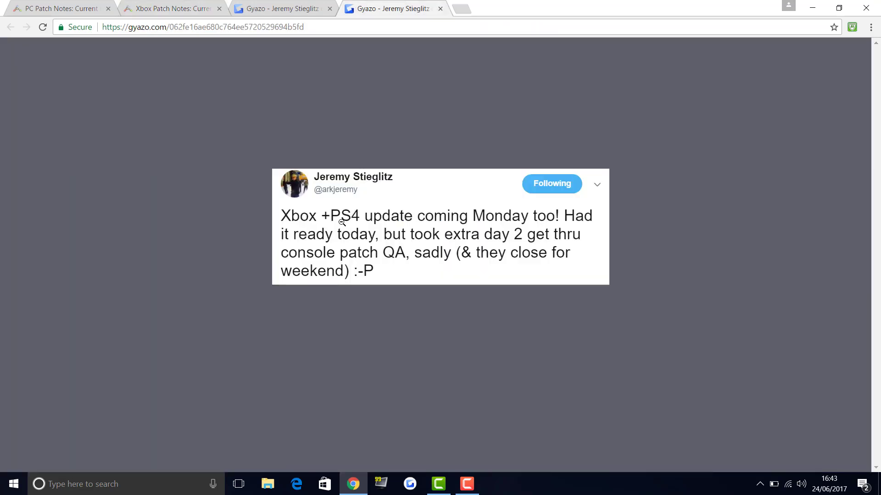
{"action": "mouse_move", "coordinate": [486, 233]}
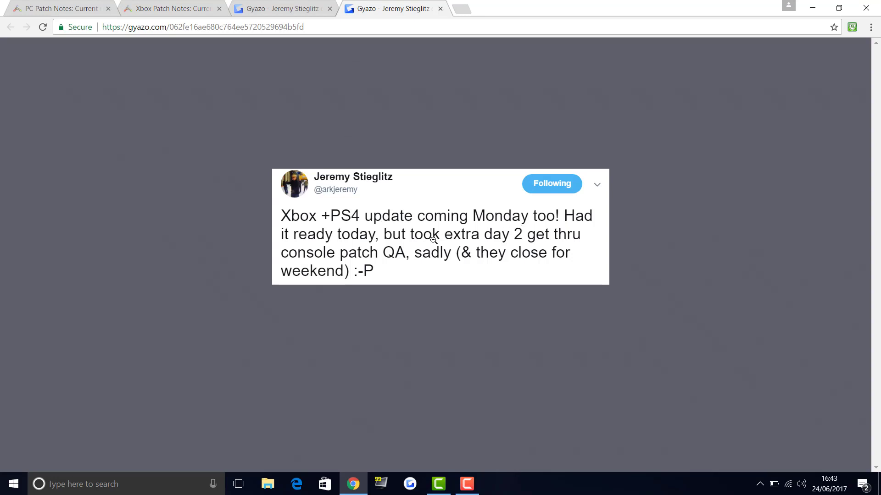
{"action": "mouse_move", "coordinate": [413, 258]}
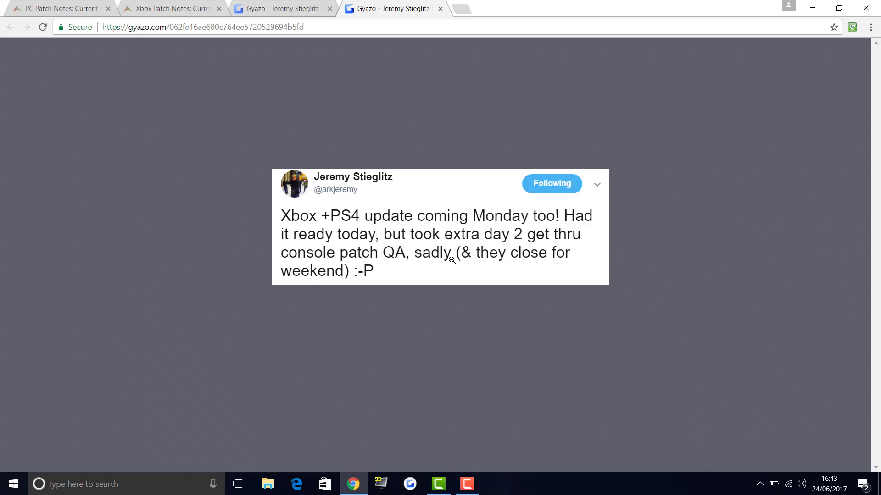
{"action": "mouse_move", "coordinate": [546, 270]}
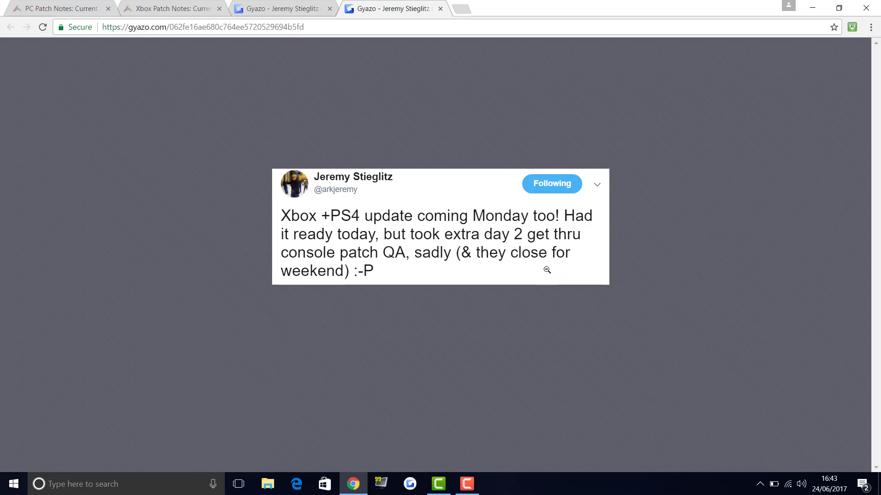
{"action": "mouse_move", "coordinate": [574, 261]}
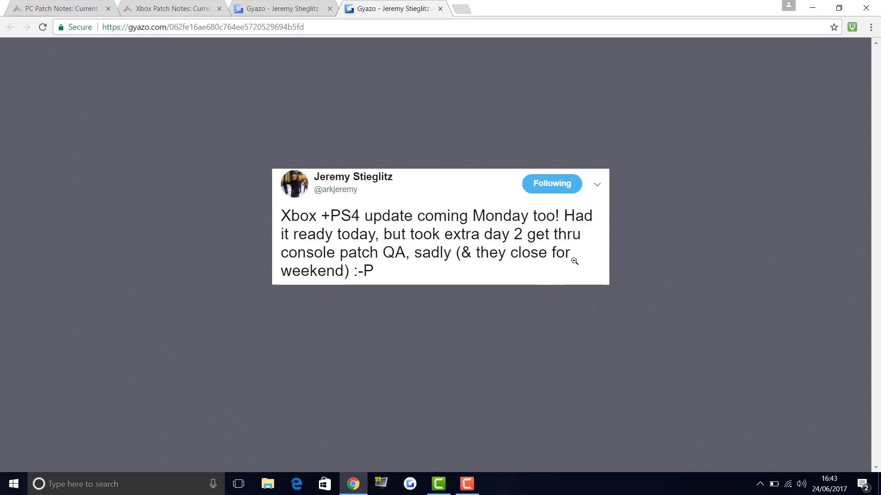
{"action": "mouse_move", "coordinate": [371, 230]}
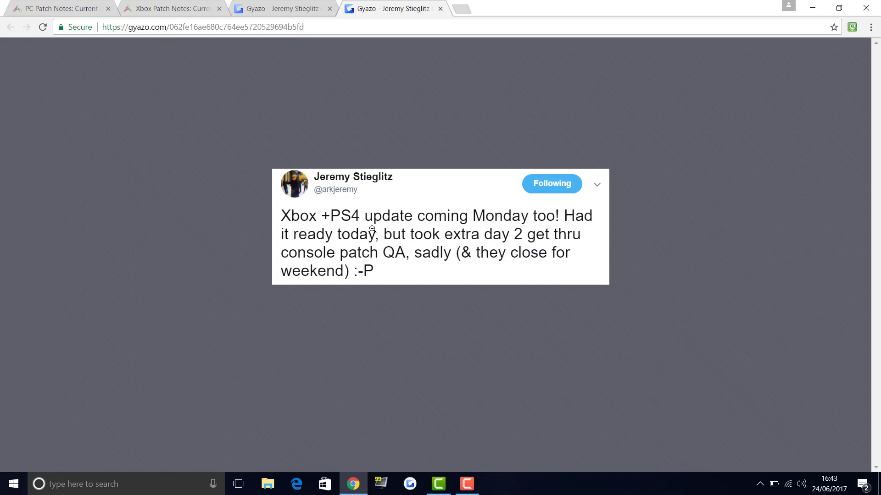
{"action": "mouse_move", "coordinate": [409, 229]}
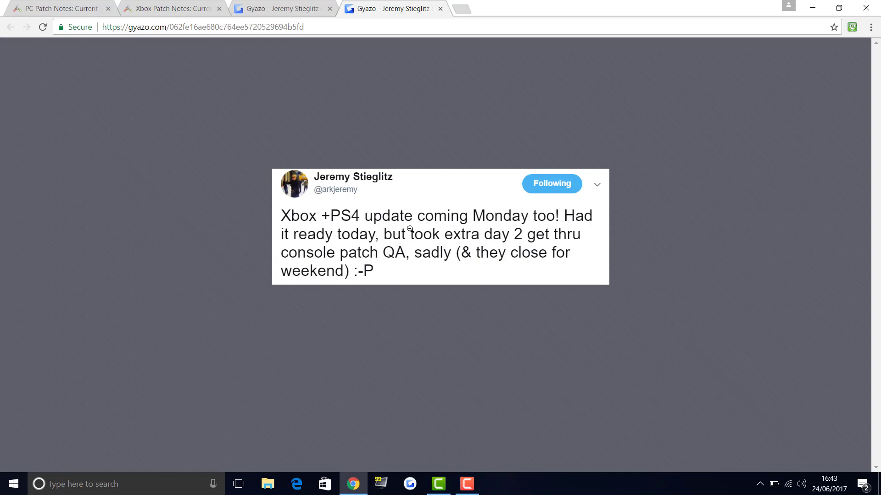
{"action": "mouse_move", "coordinate": [415, 238]}
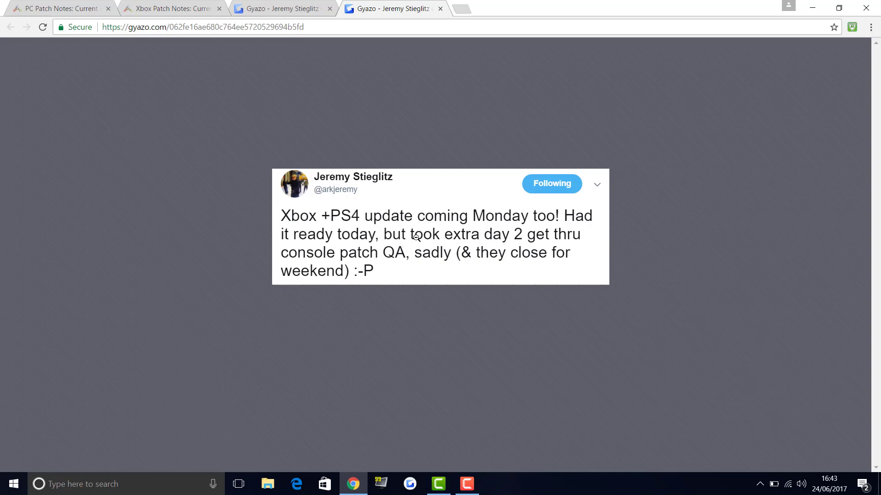
{"action": "mouse_move", "coordinate": [433, 242]}
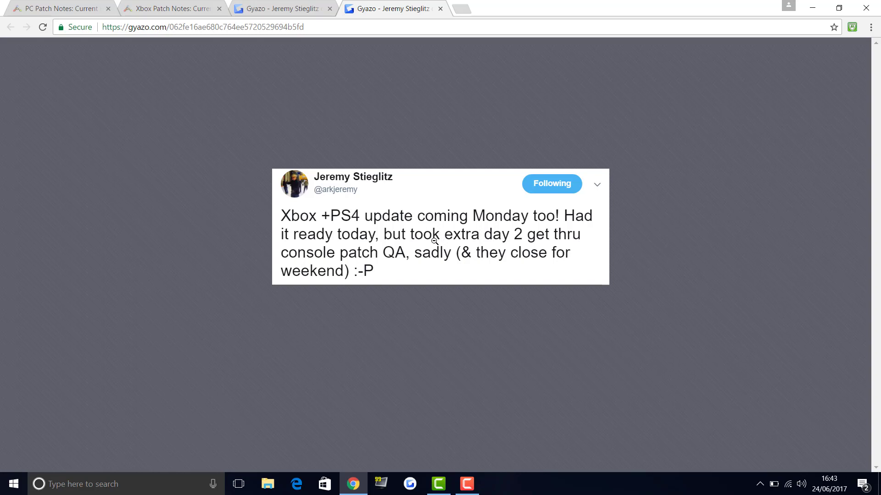
{"action": "mouse_move", "coordinate": [459, 250]}
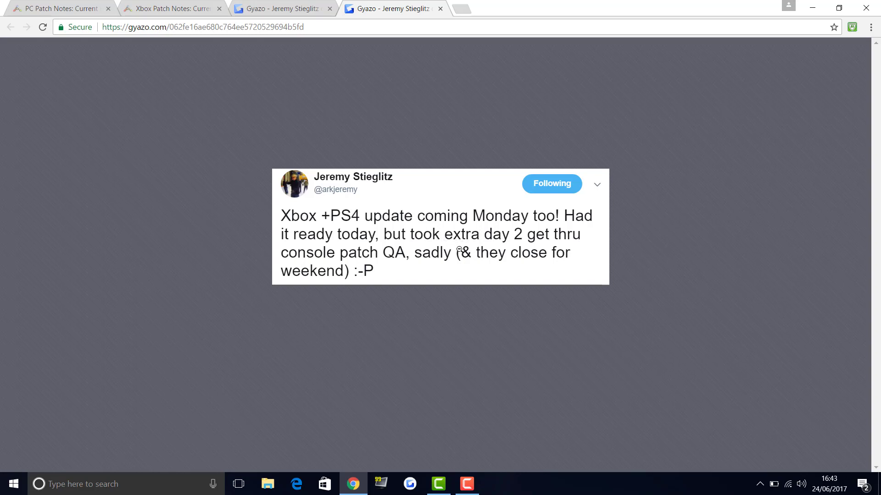
{"action": "mouse_move", "coordinate": [431, 242]}
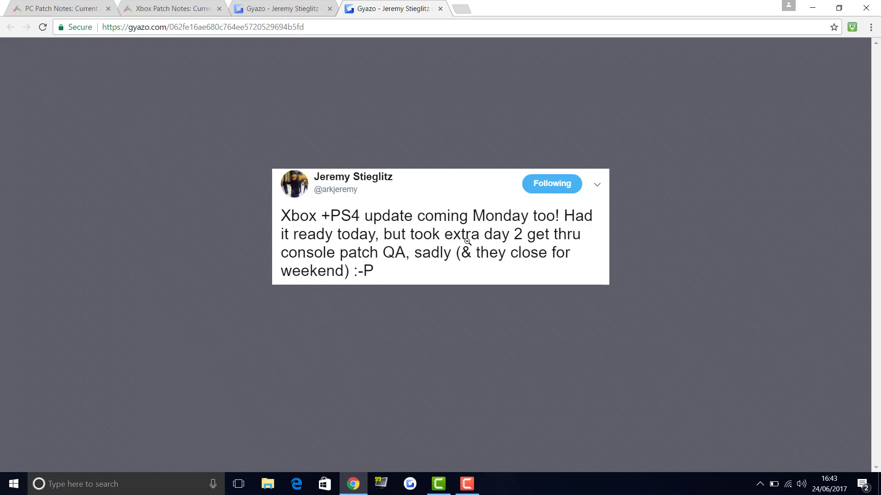
{"action": "mouse_move", "coordinate": [460, 257]}
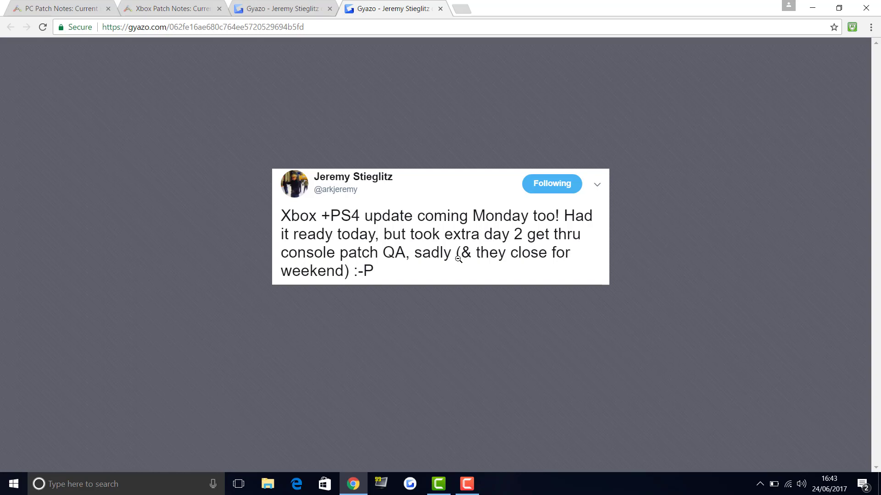
{"action": "mouse_move", "coordinate": [455, 259]}
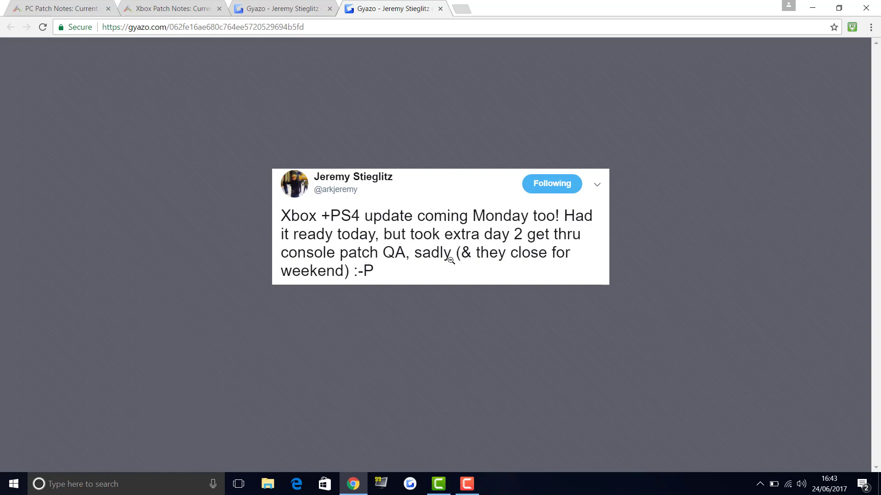
{"action": "mouse_move", "coordinate": [428, 252]}
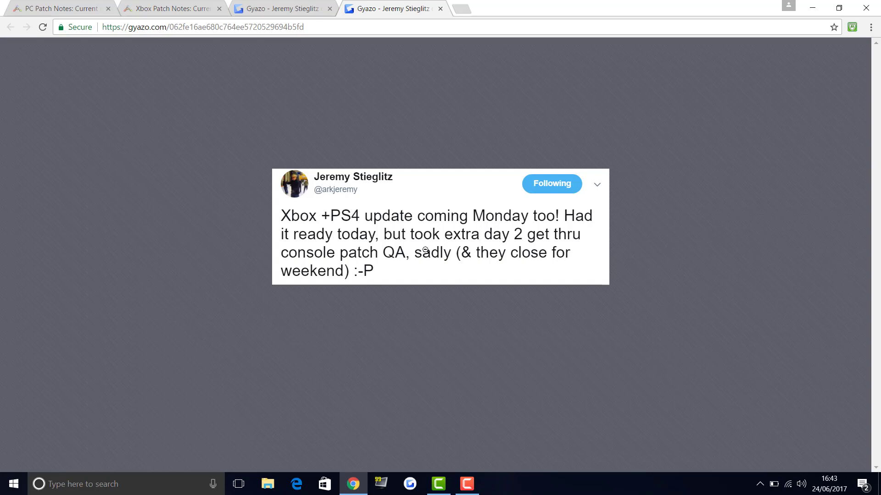
{"action": "mouse_move", "coordinate": [478, 250]}
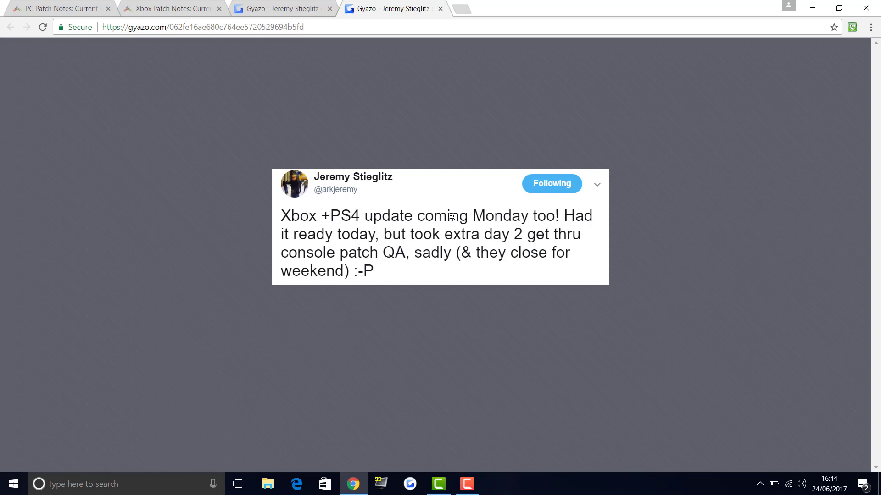
{"action": "left_click", "coordinate": [280, 7]}
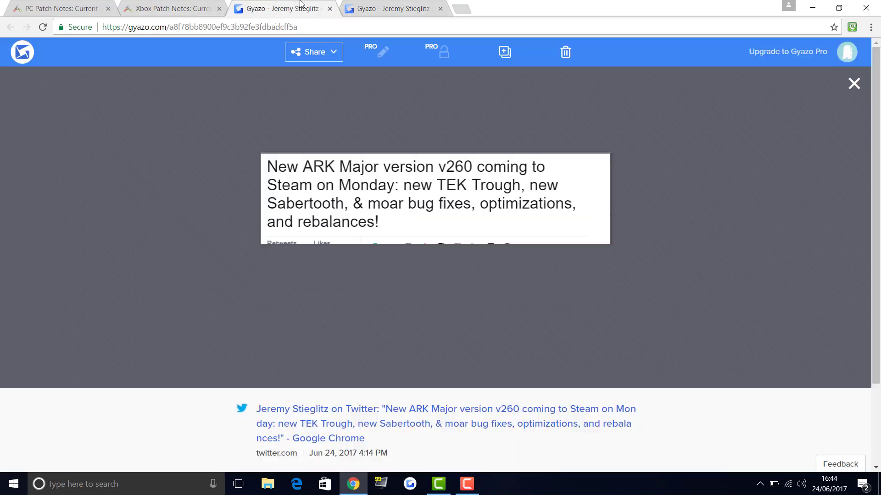
{"action": "mouse_move", "coordinate": [593, 153]}
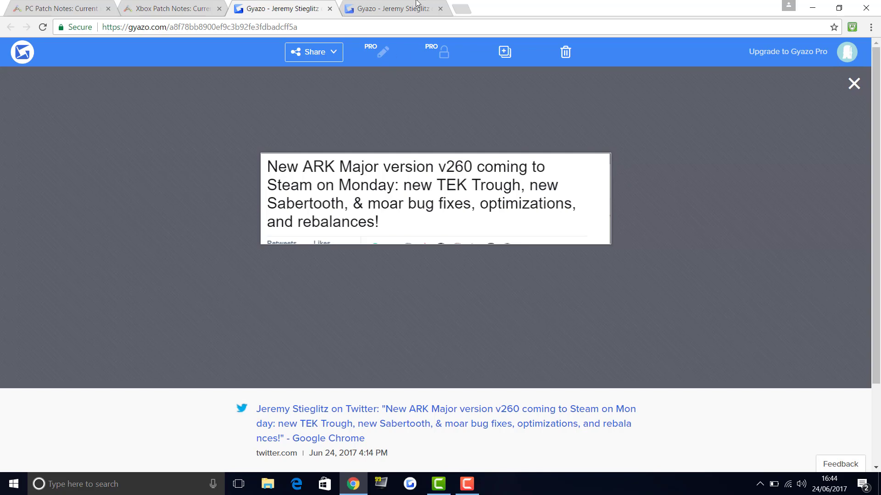
{"action": "left_click", "coordinate": [394, 8]}
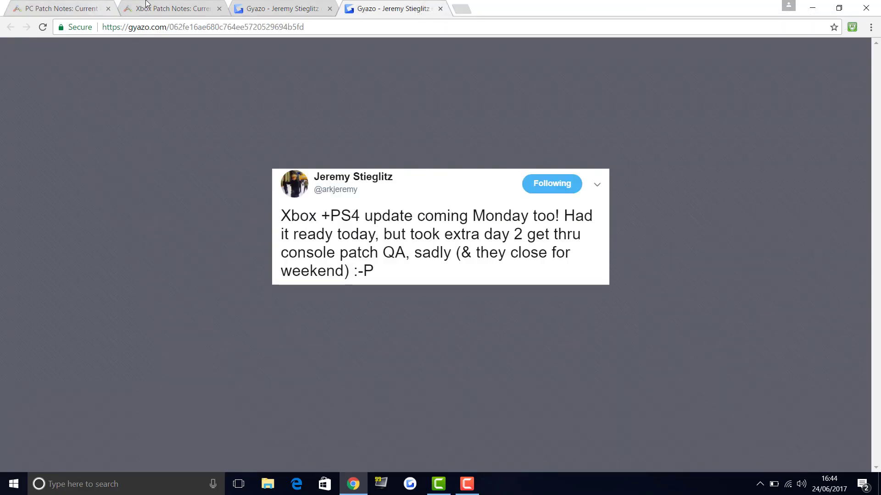
Switch back to the Xbox Patch Notes thread for v755, with v756 due Friday
{"action": "left_click", "coordinate": [168, 8]}
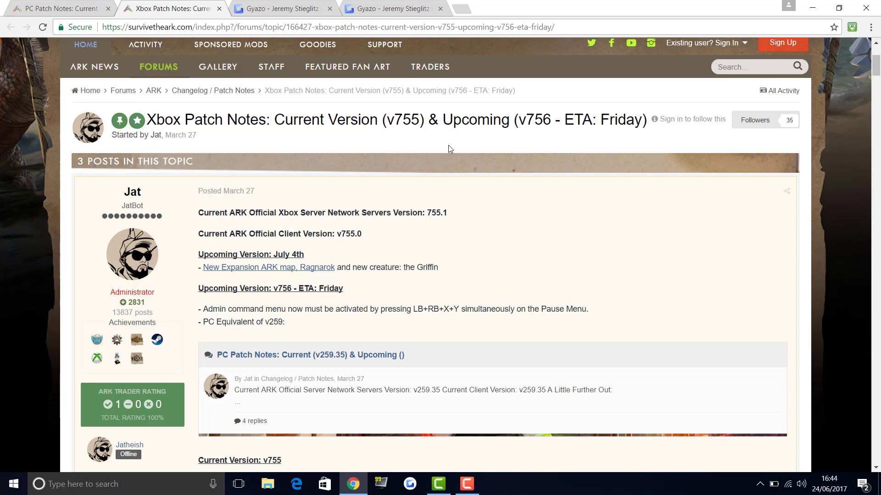
{"action": "mouse_move", "coordinate": [448, 173]}
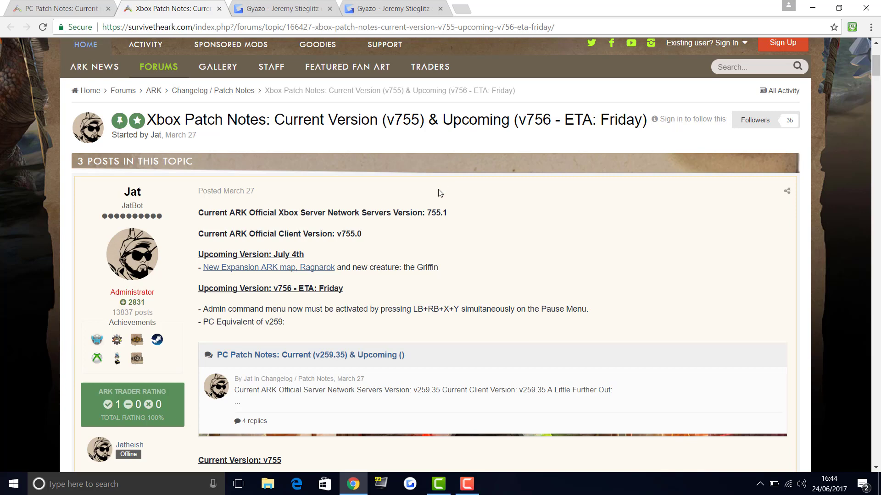
{"action": "mouse_move", "coordinate": [292, 308]}
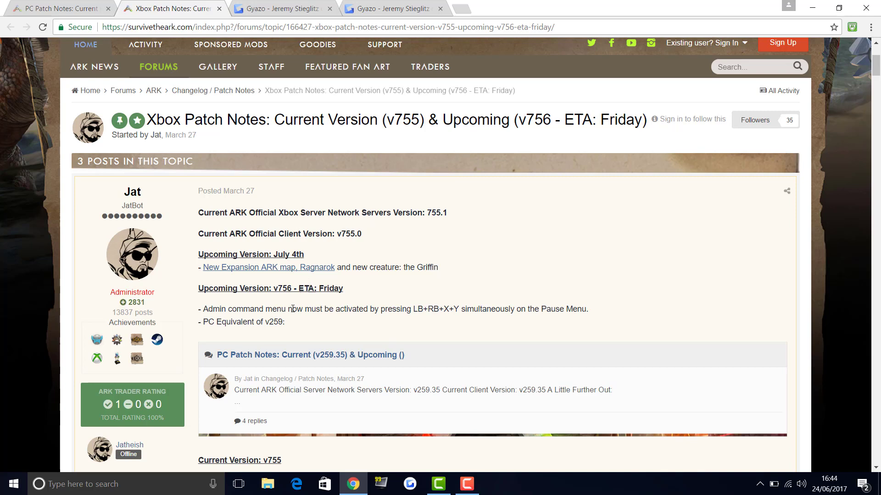
{"action": "mouse_move", "coordinate": [333, 341]}
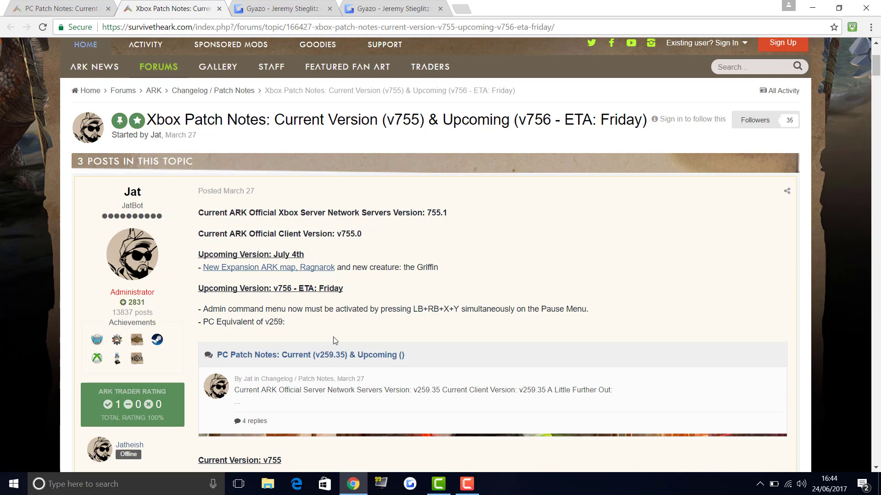
{"action": "mouse_move", "coordinate": [300, 307]}
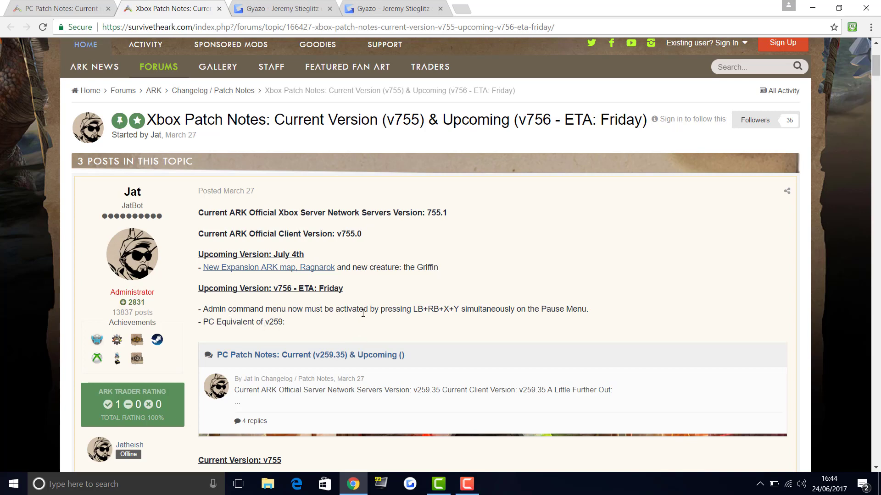
{"action": "mouse_move", "coordinate": [430, 313]}
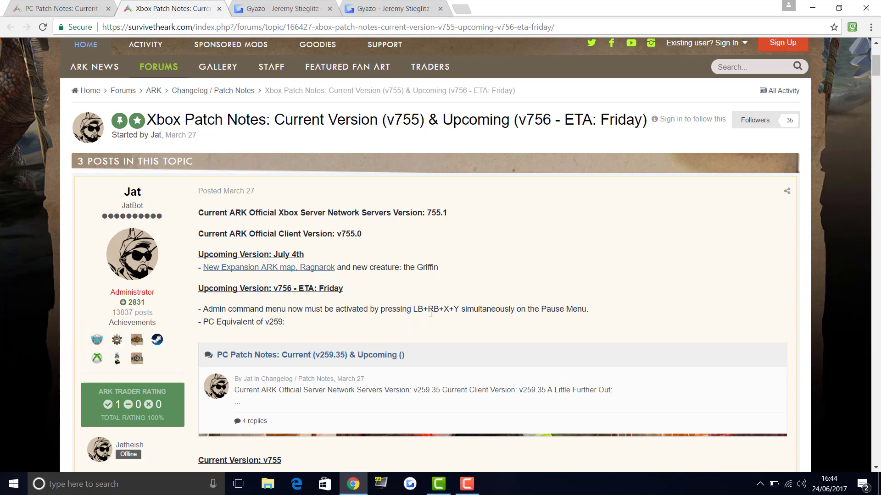
{"action": "mouse_move", "coordinate": [493, 322]}
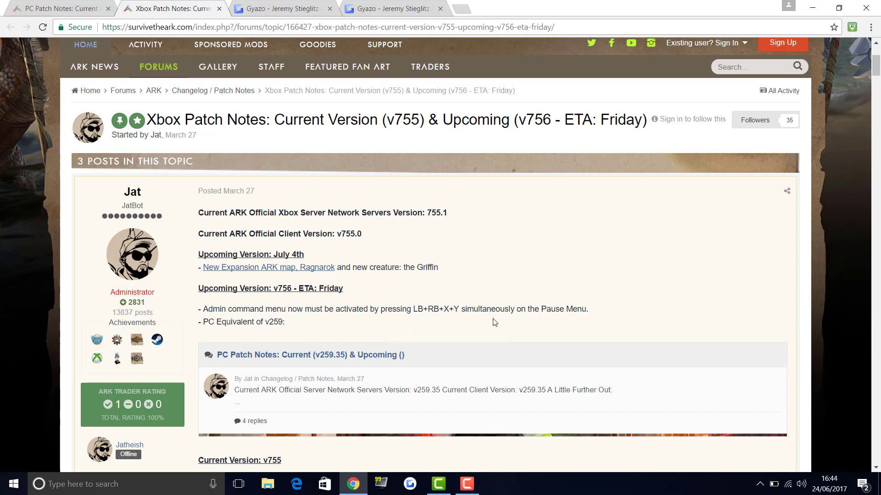
{"action": "mouse_move", "coordinate": [555, 312]}
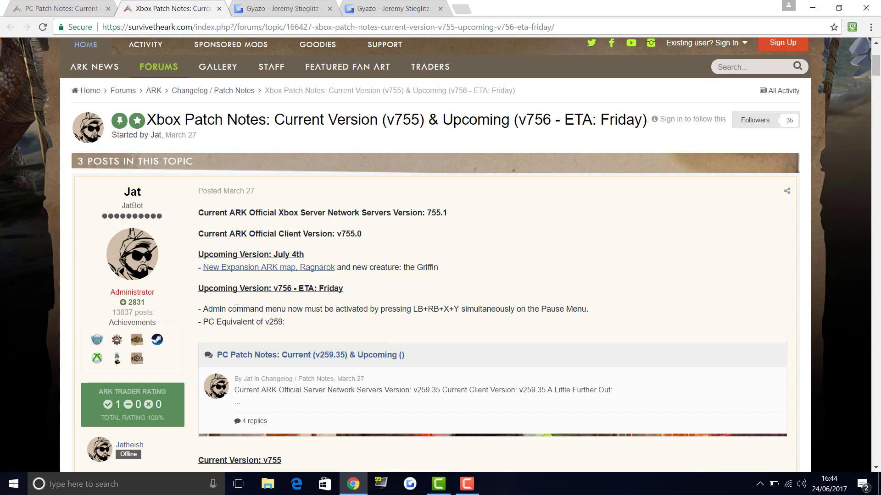
{"action": "mouse_move", "coordinate": [283, 340]}
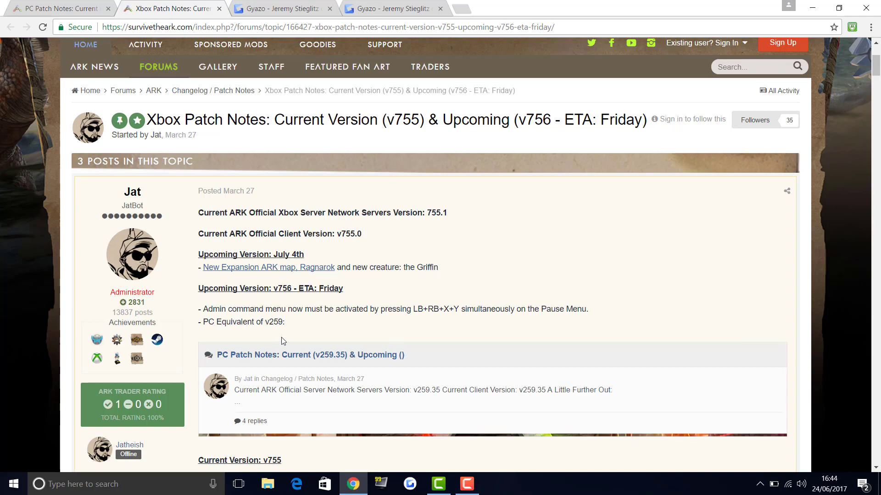
{"action": "mouse_move", "coordinate": [614, 358]}
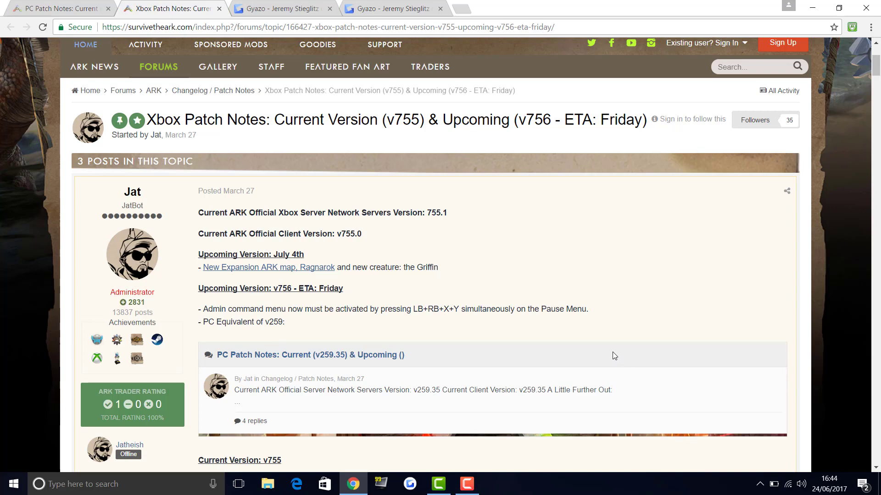
{"action": "mouse_move", "coordinate": [623, 335]}
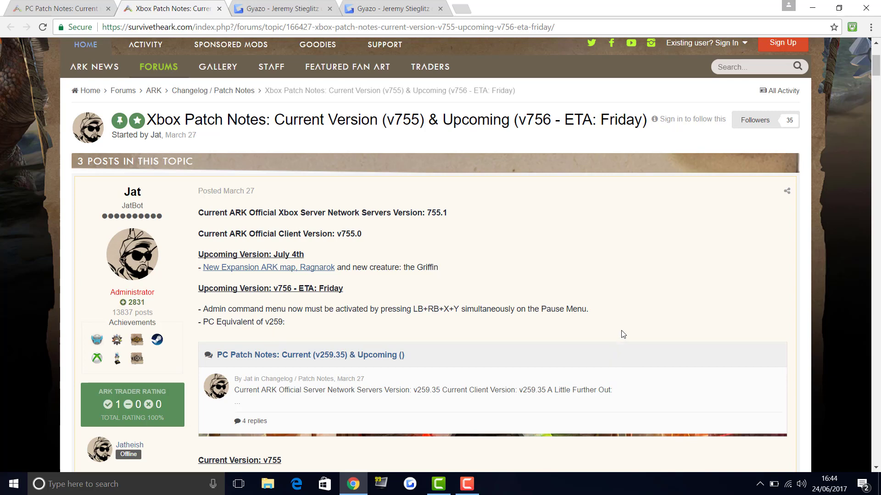
{"action": "mouse_move", "coordinate": [625, 326]}
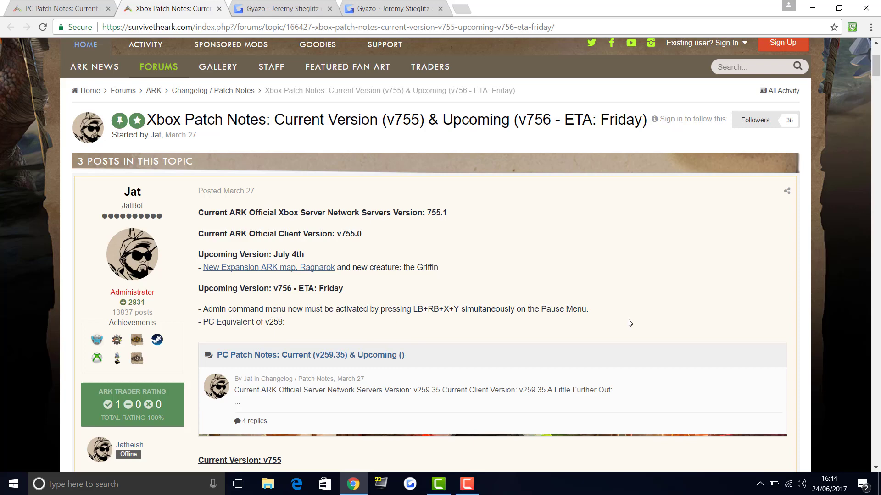
{"action": "scroll", "scroll_direction": "up", "scroll_amount": 3}
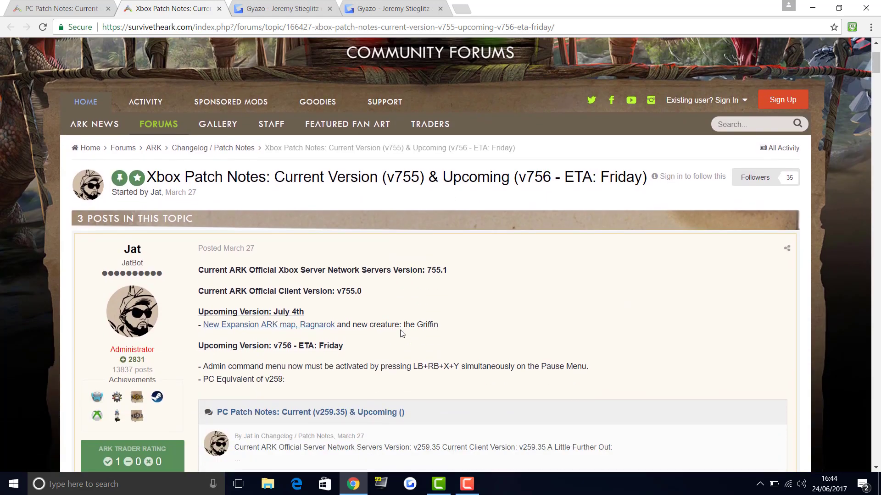
{"action": "mouse_move", "coordinate": [427, 321]}
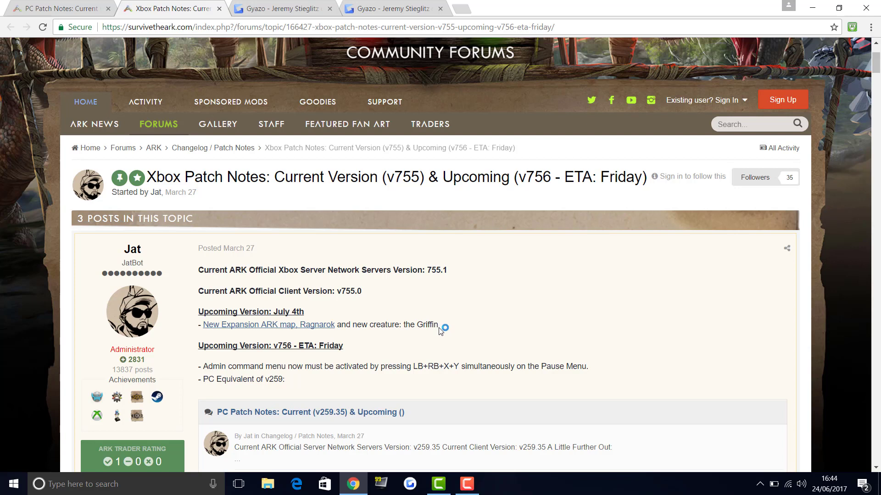
{"action": "mouse_move", "coordinate": [472, 316]}
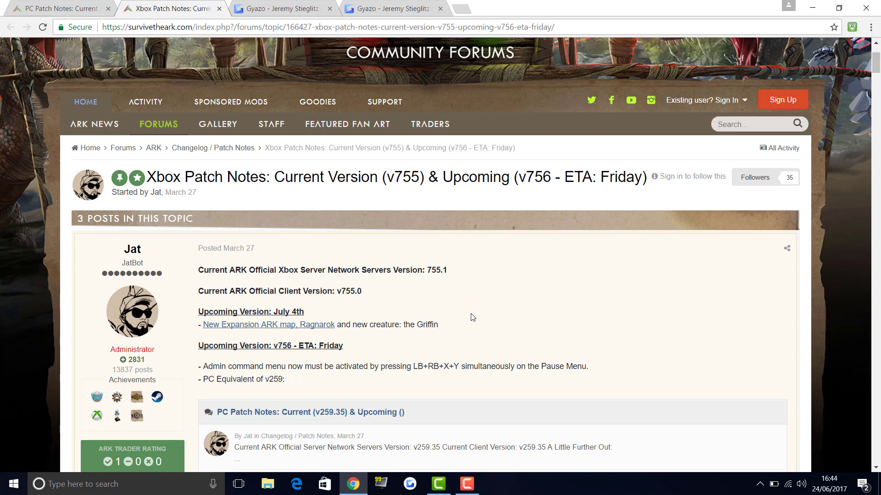
{"action": "mouse_move", "coordinate": [459, 336]}
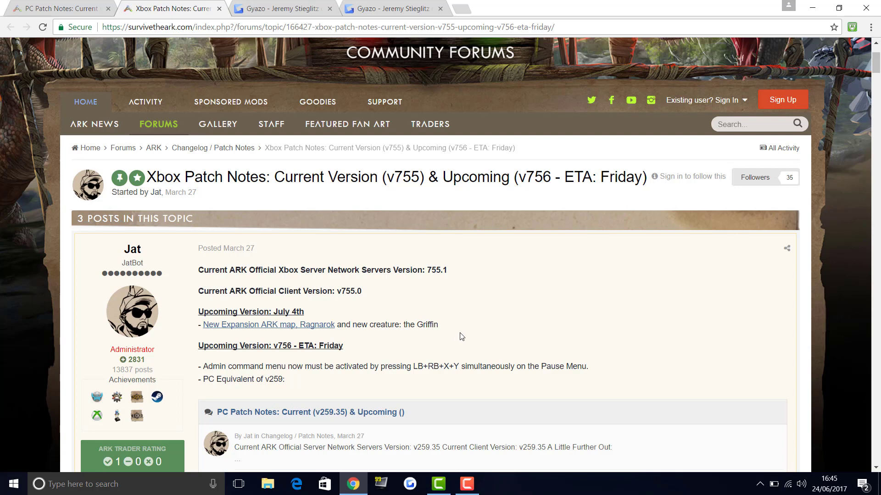
{"action": "mouse_move", "coordinate": [469, 330]}
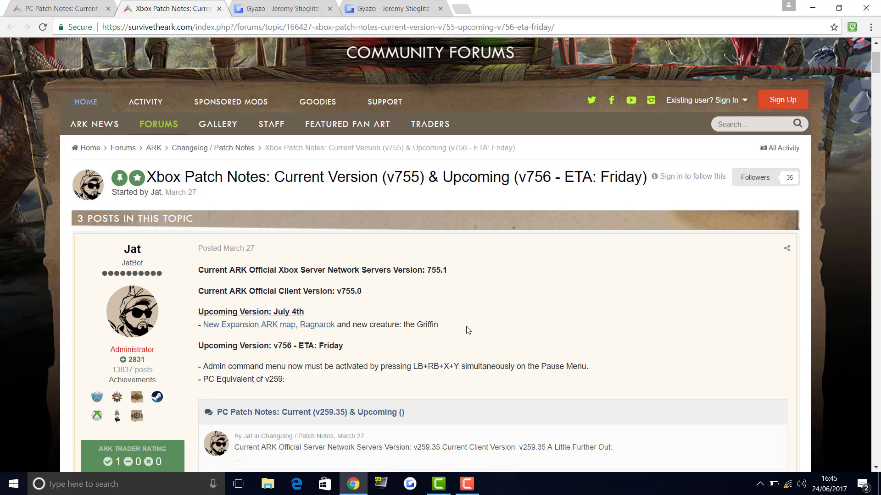